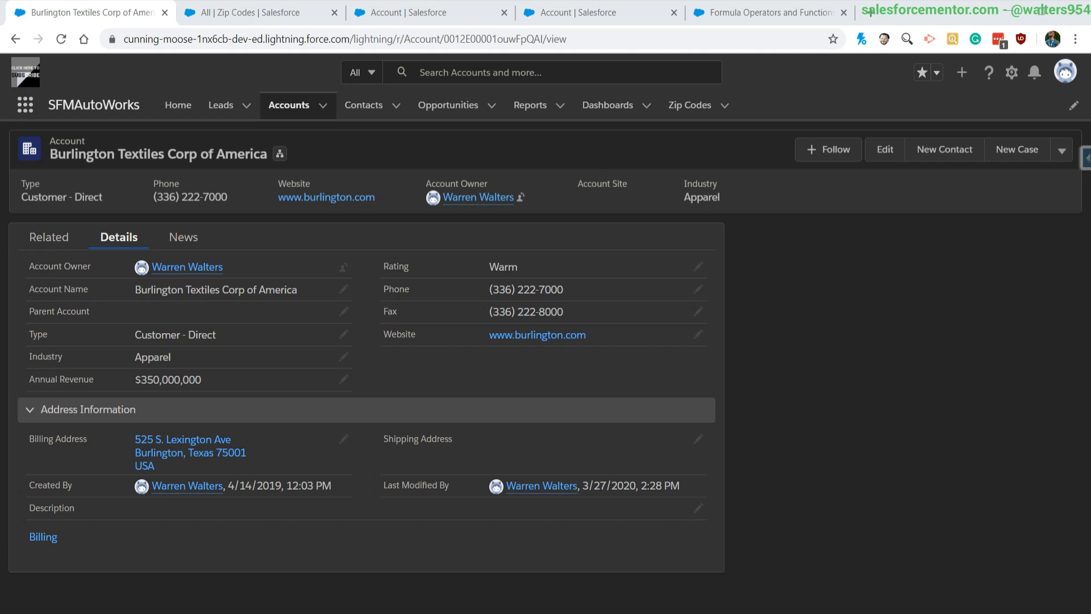
{"action": "mouse_move", "coordinate": [933, 345]}
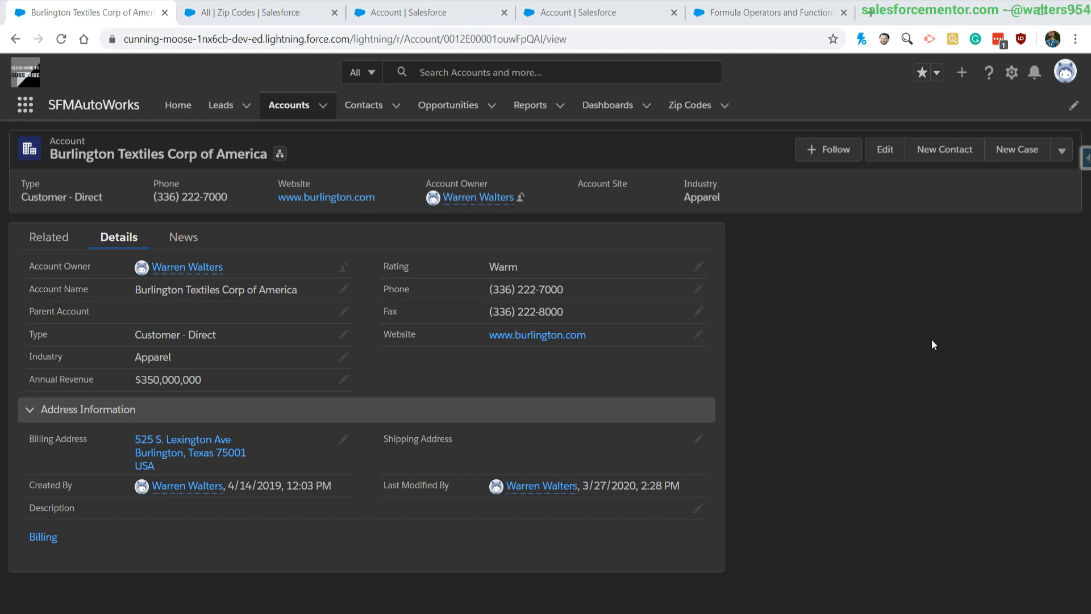
{"action": "mouse_move", "coordinate": [937, 349]}
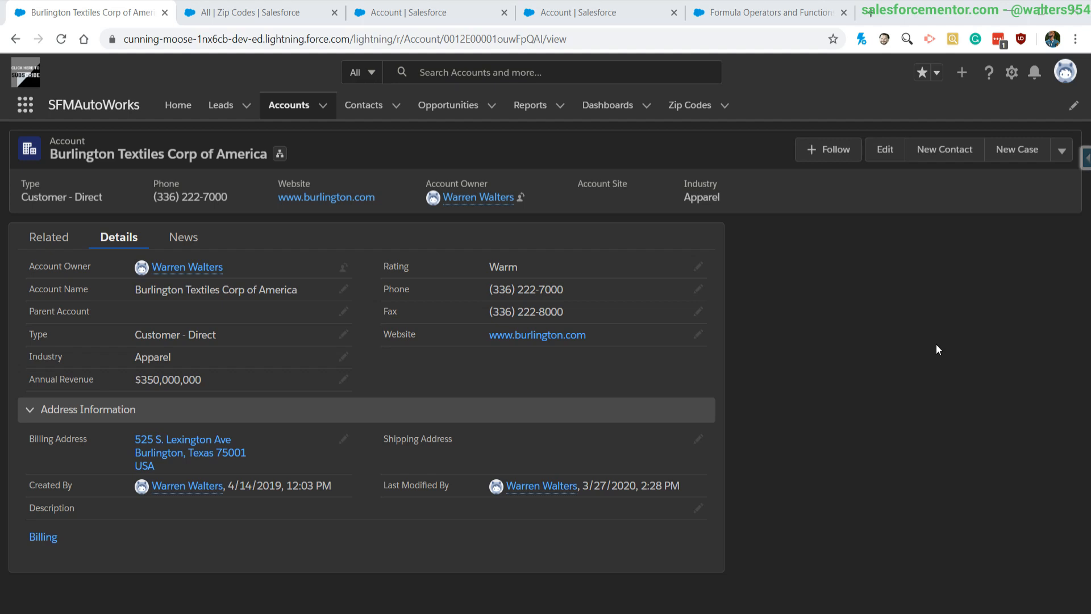
{"action": "mouse_move", "coordinate": [946, 357]}
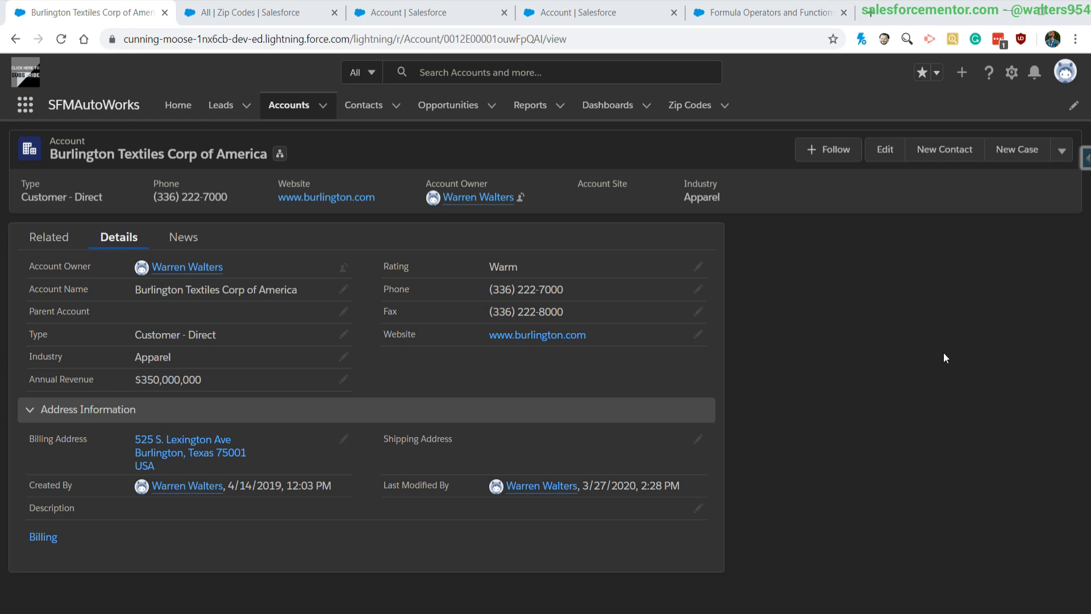
Browse the formula Functions list, view VALUE, then bring up the VLOOKUP help article
{"action": "left_click", "coordinate": [571, 13]}
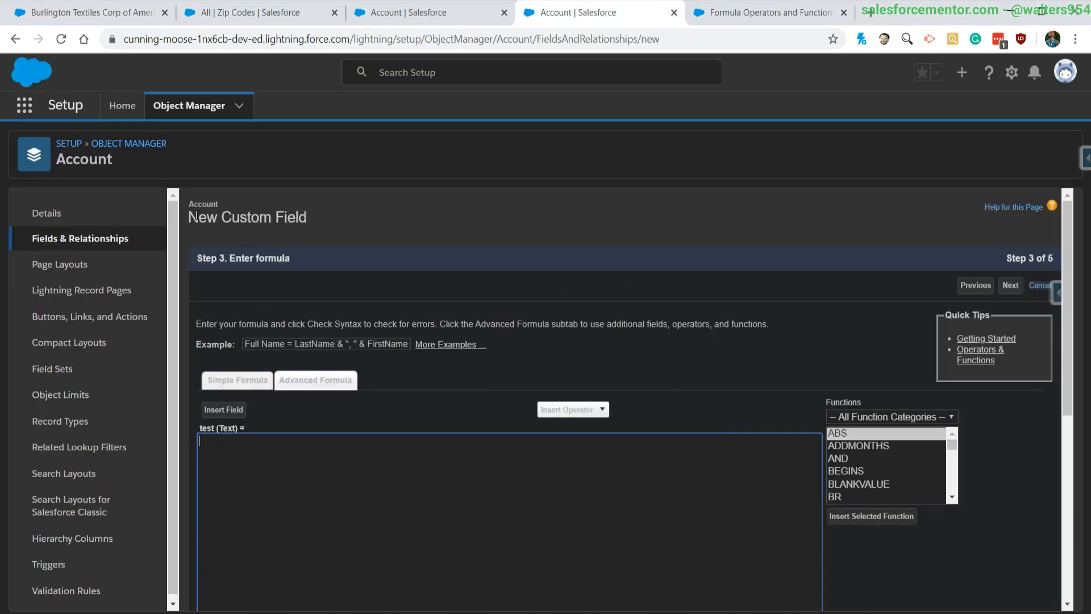
{"action": "scroll", "scroll_direction": "down", "scroll_amount": 3}
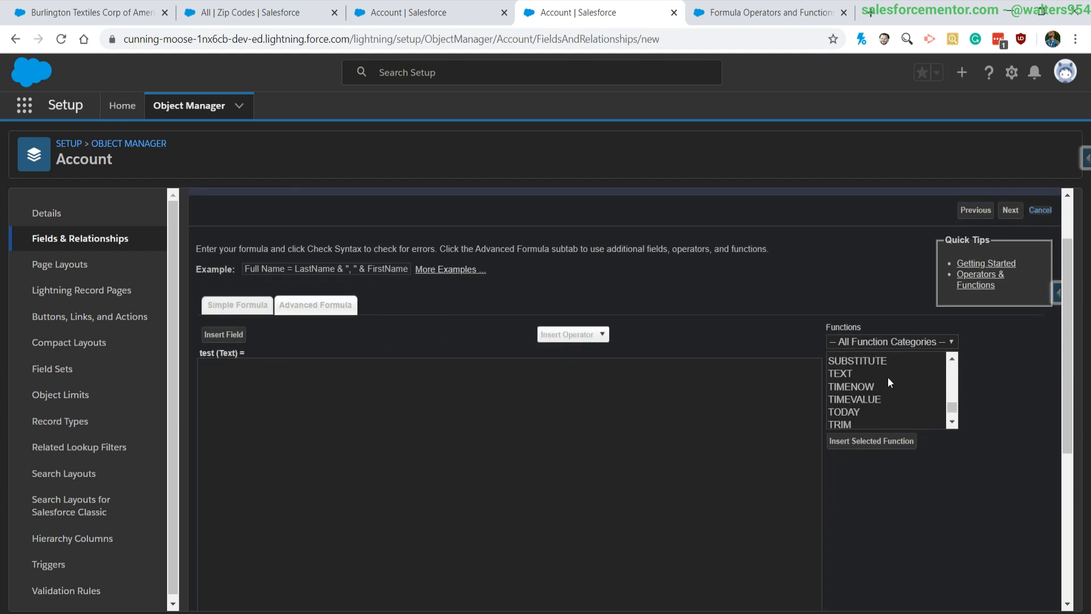
{"action": "left_click", "coordinate": [842, 396]}
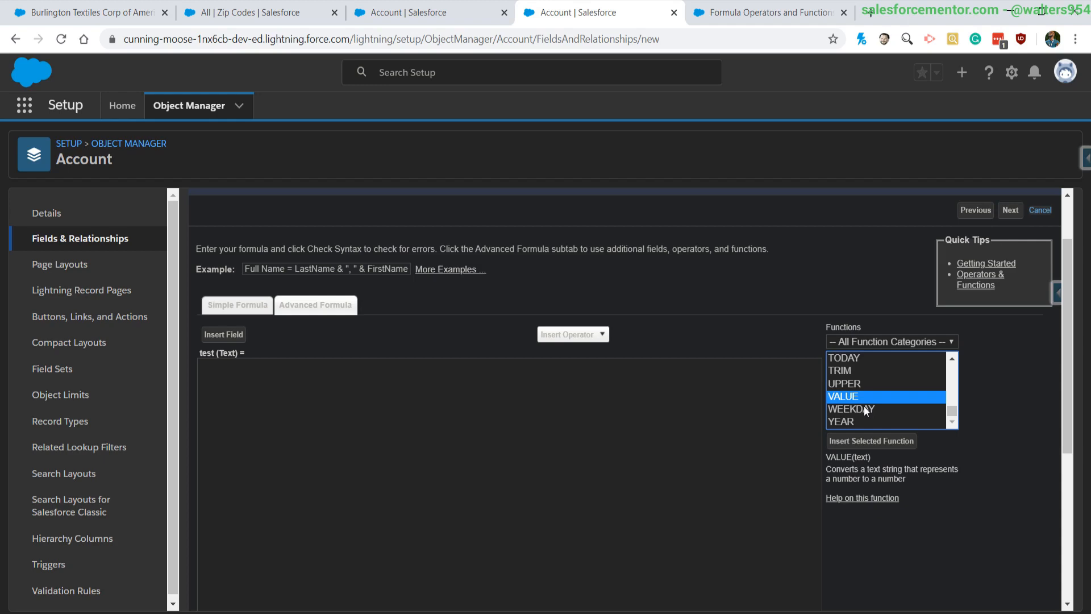
{"action": "mouse_move", "coordinate": [626, 391]}
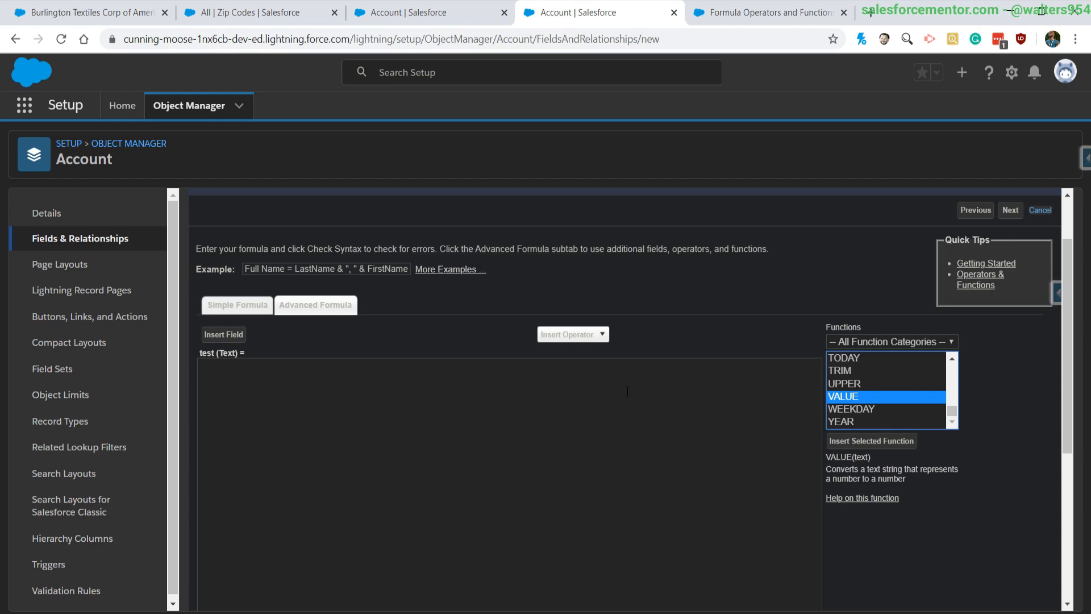
{"action": "left_click", "coordinate": [765, 12]}
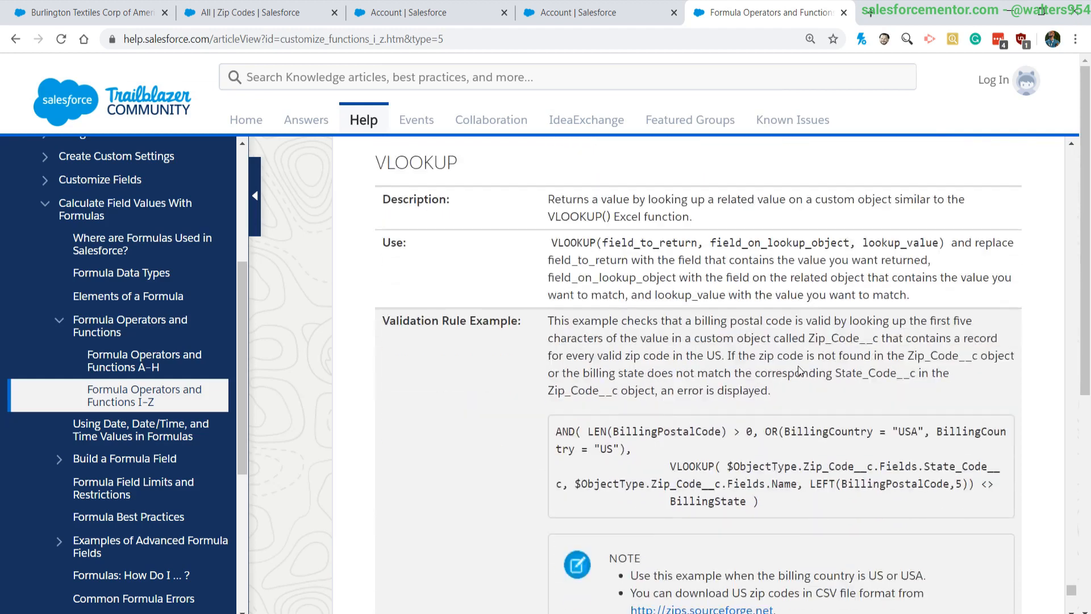
{"action": "scroll", "scroll_direction": "down", "scroll_amount": 3}
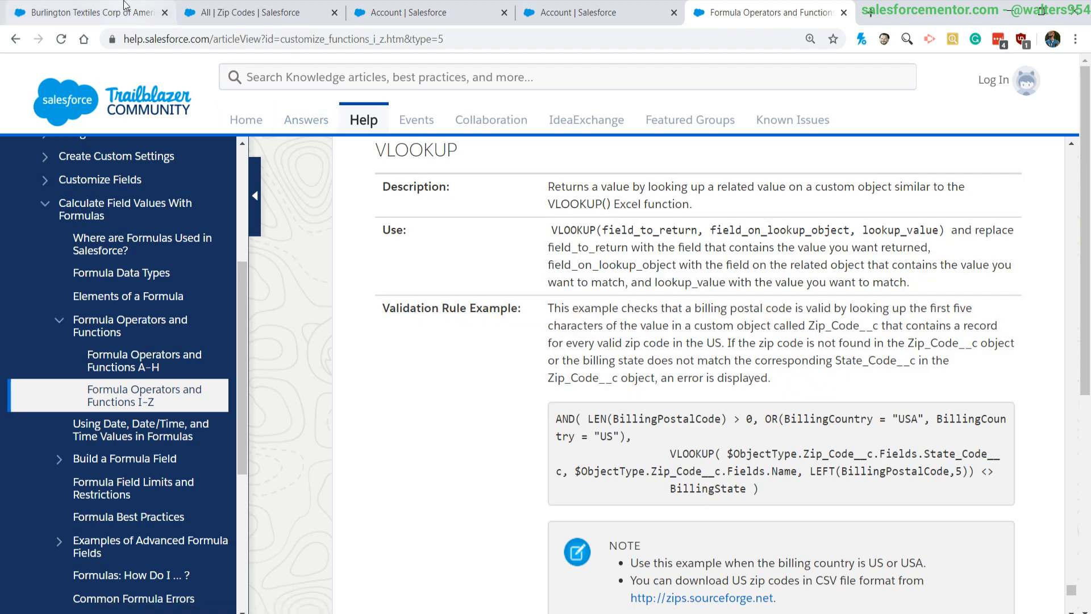
Check Burlington Textiles' billing address, then view the Zip Code records list
{"action": "left_click", "coordinate": [83, 13]}
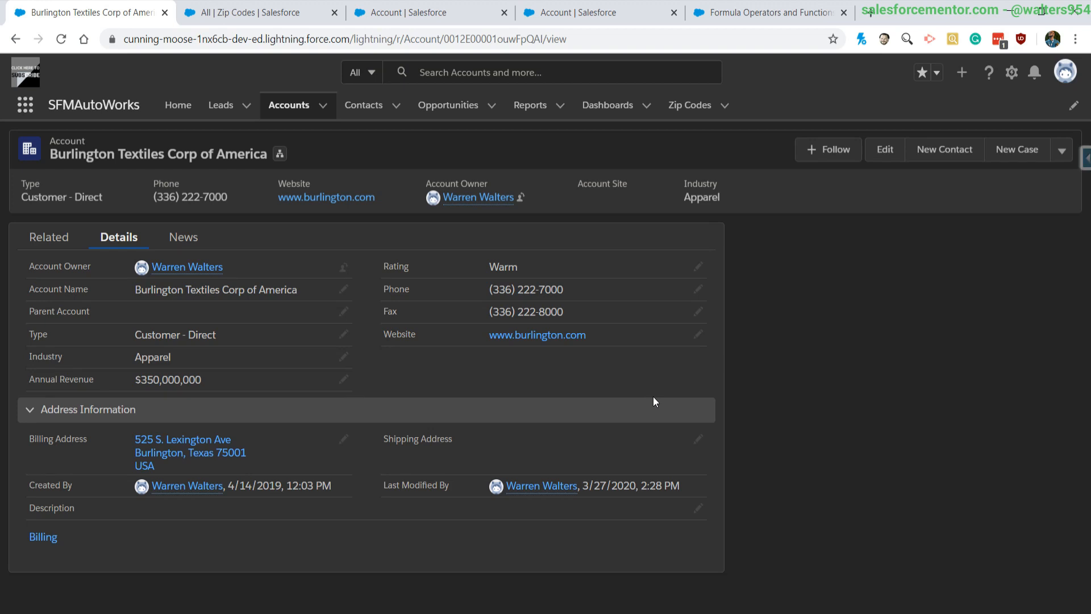
{"action": "mouse_move", "coordinate": [192, 453]}
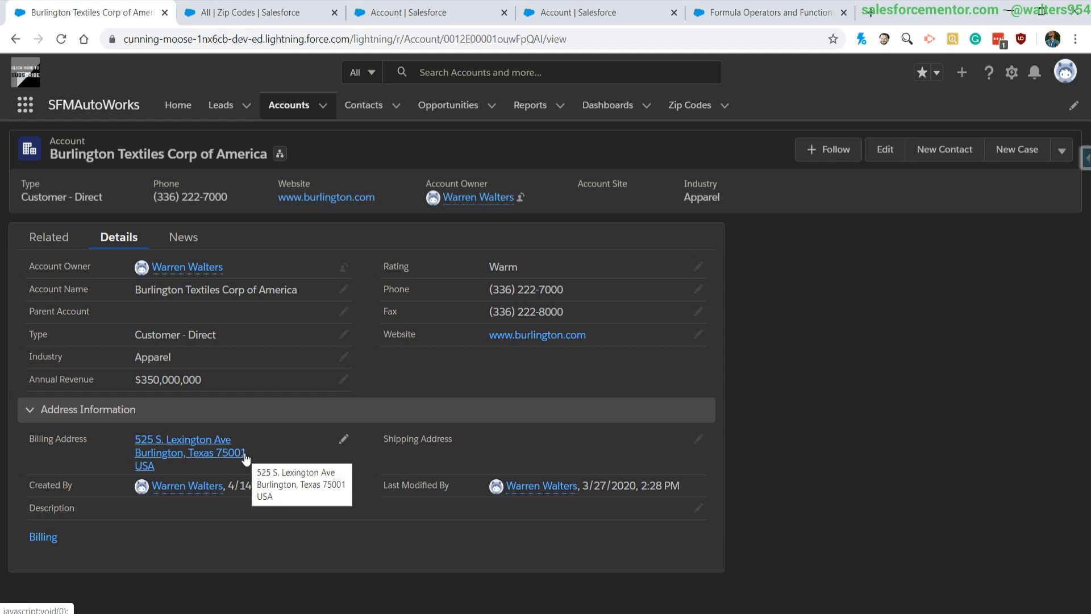
{"action": "mouse_move", "coordinate": [233, 469]}
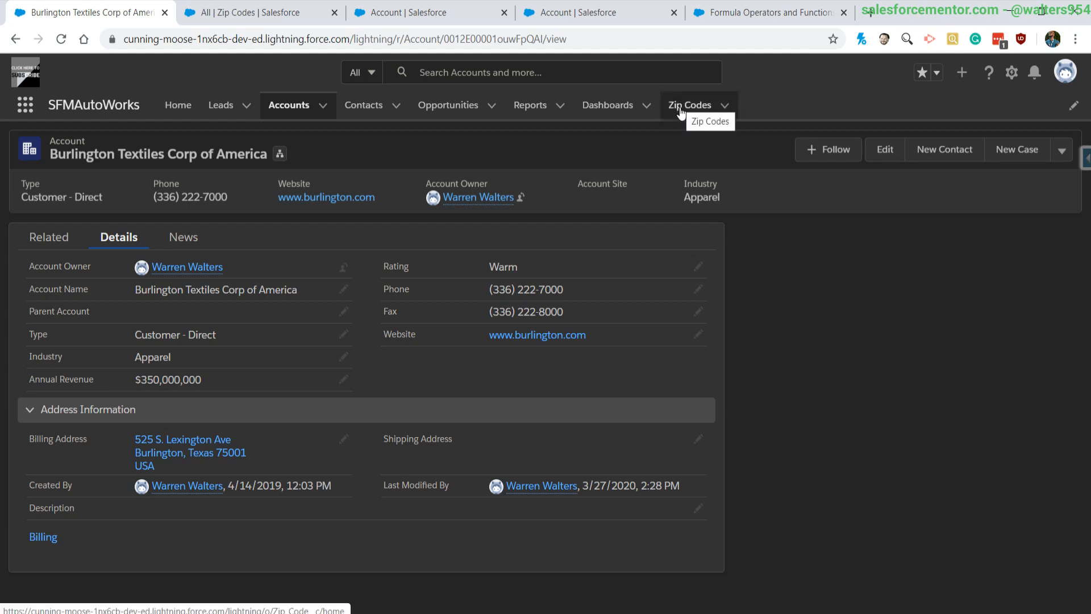
{"action": "left_click", "coordinate": [689, 105]}
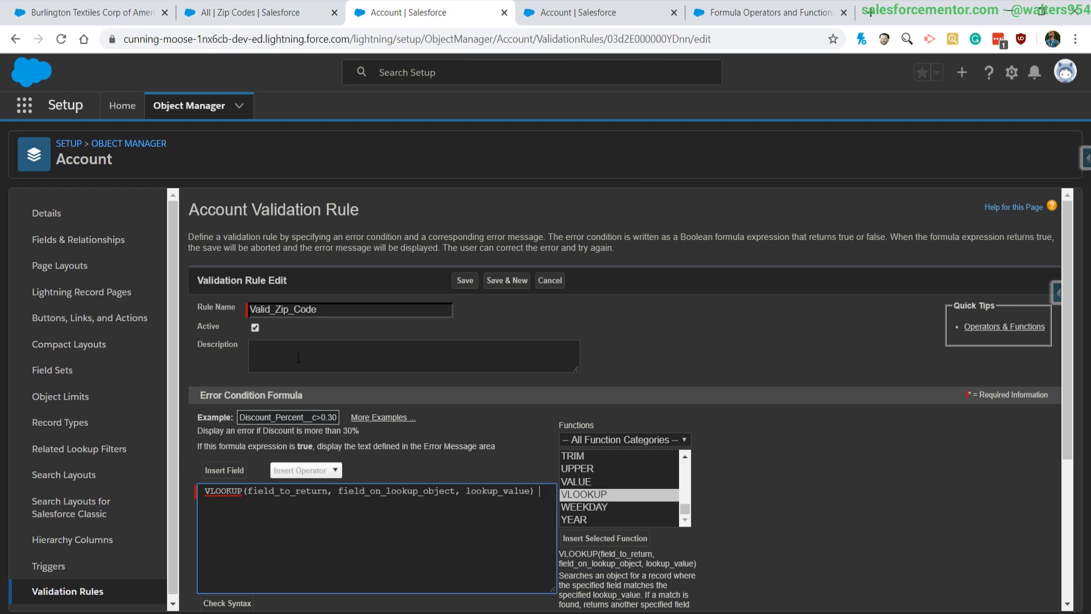
Delete the field_to_return placeholder from the VLOOKUP in the Error Condition Formula
{"action": "scroll", "scroll_direction": "down", "scroll_amount": 3}
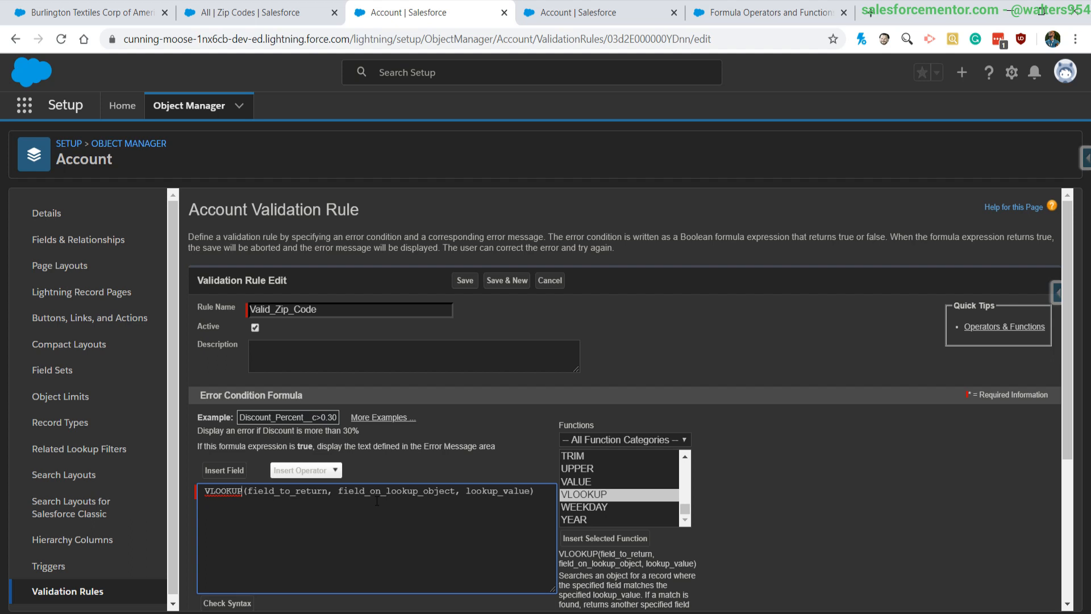
{"action": "double_click", "coordinate": [495, 490]}
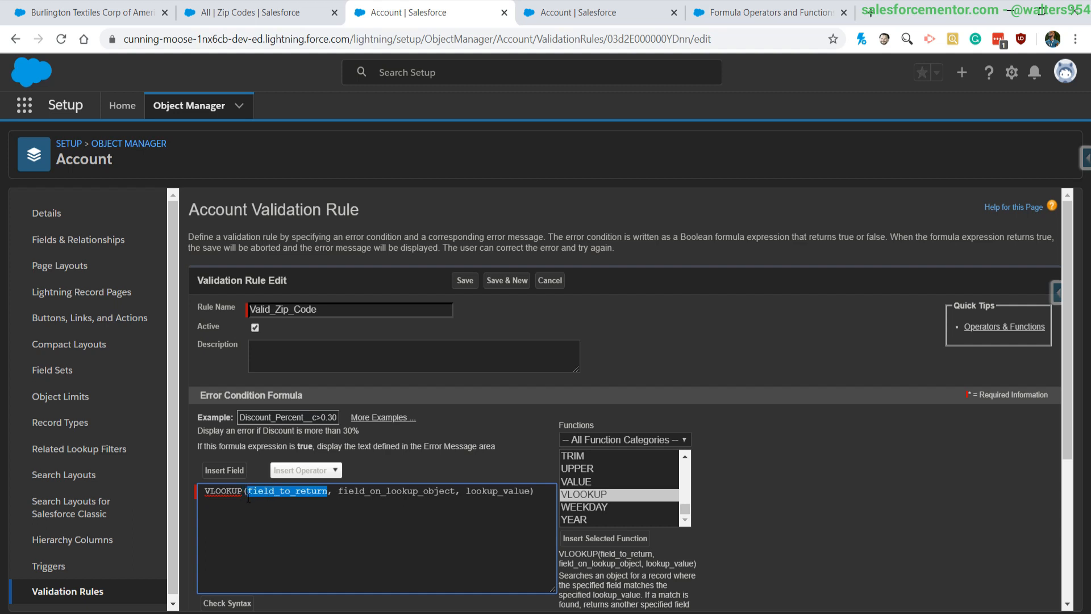
{"action": "key", "text": "Delete"}
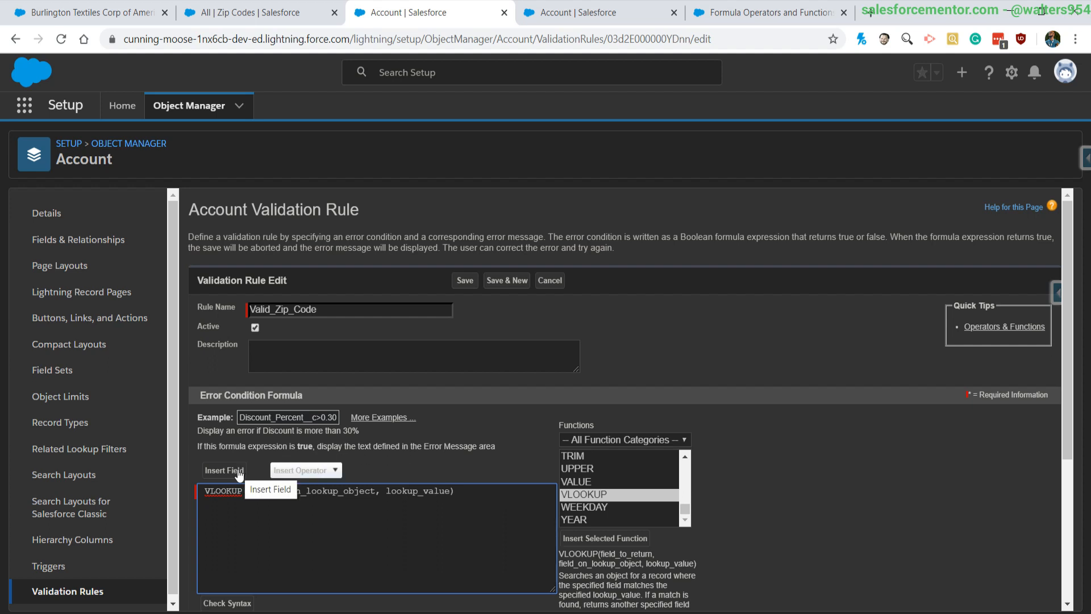
Insert $ObjectType.Zip_Code__c.Fields.State__c as the VLOOKUP's first argument
{"action": "left_click", "coordinate": [223, 470]}
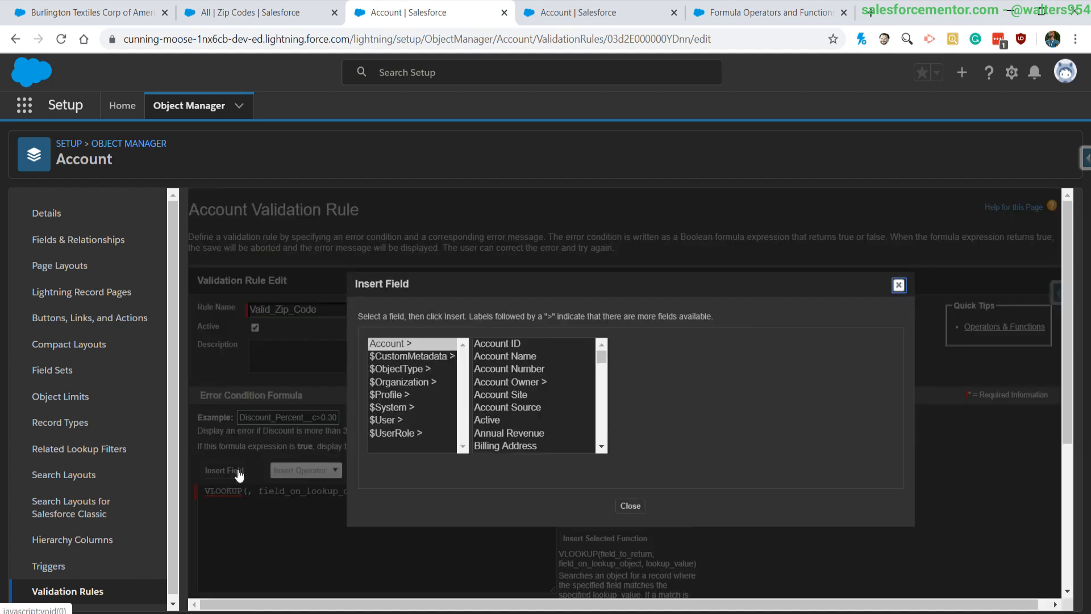
{"action": "left_click", "coordinate": [400, 369]}
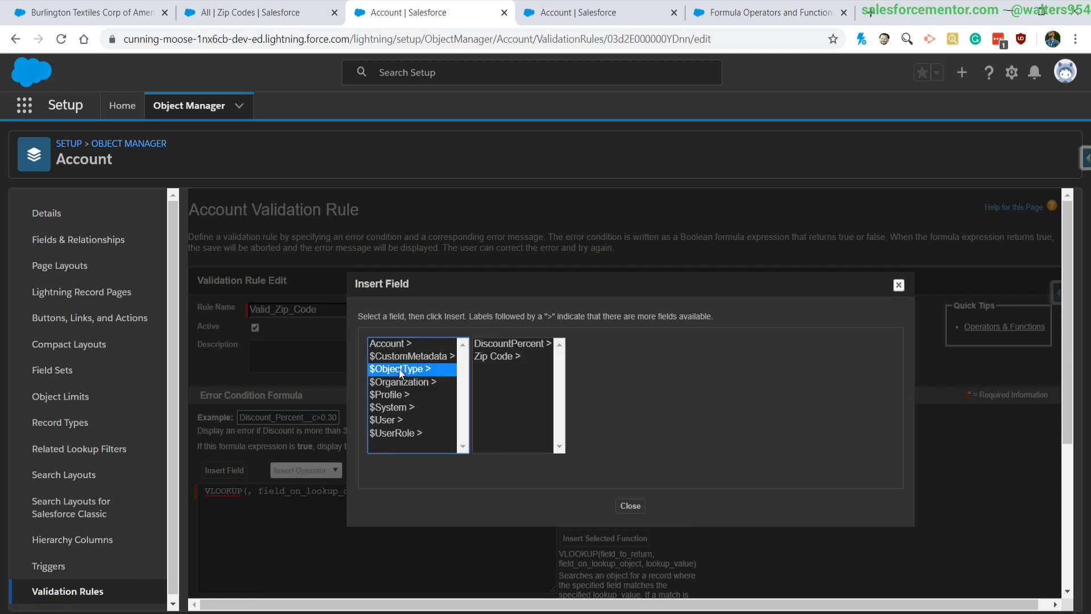
{"action": "left_click", "coordinate": [497, 356]}
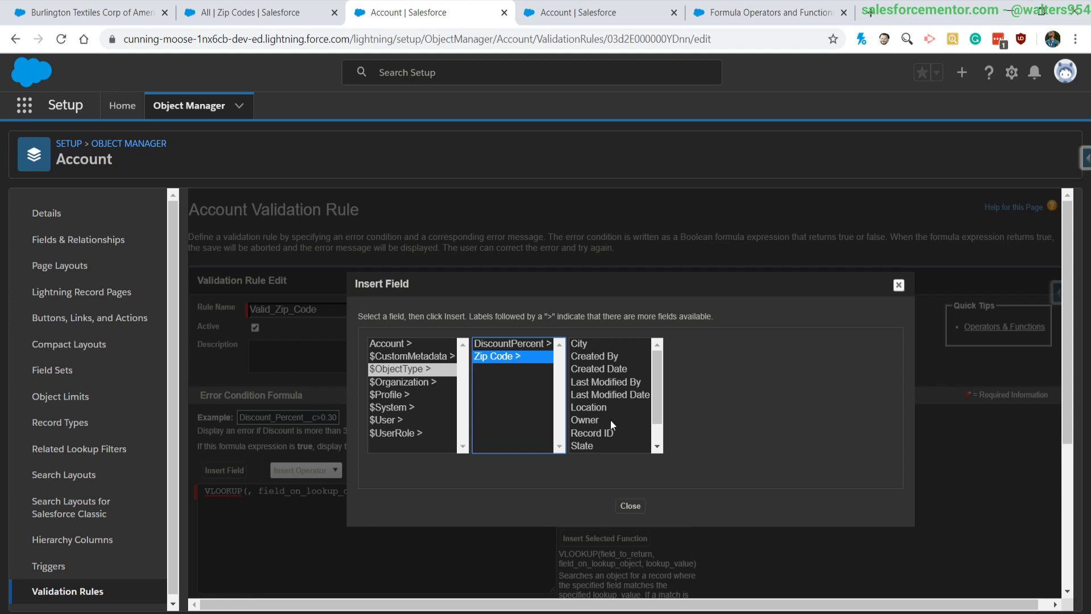
{"action": "scroll", "scroll_direction": "down", "scroll_amount": 3}
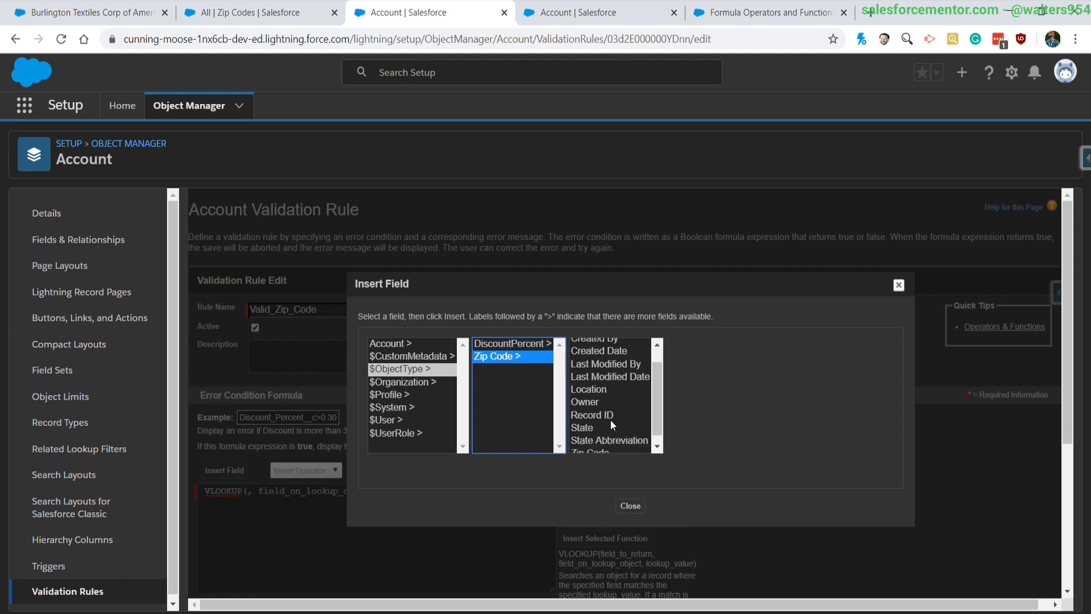
{"action": "left_click", "coordinate": [583, 420]}
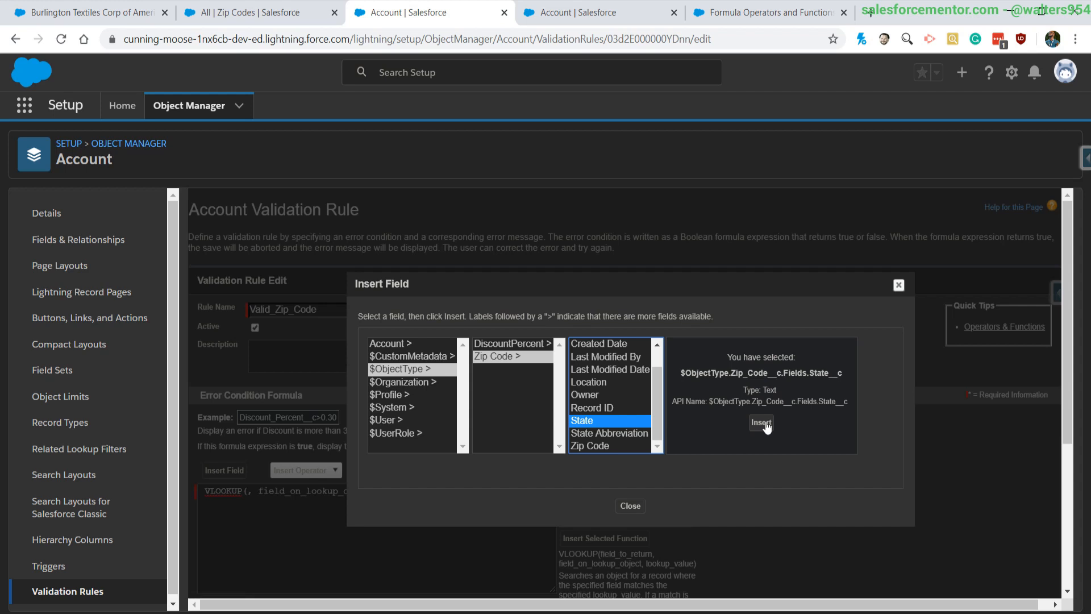
{"action": "left_click", "coordinate": [760, 422]}
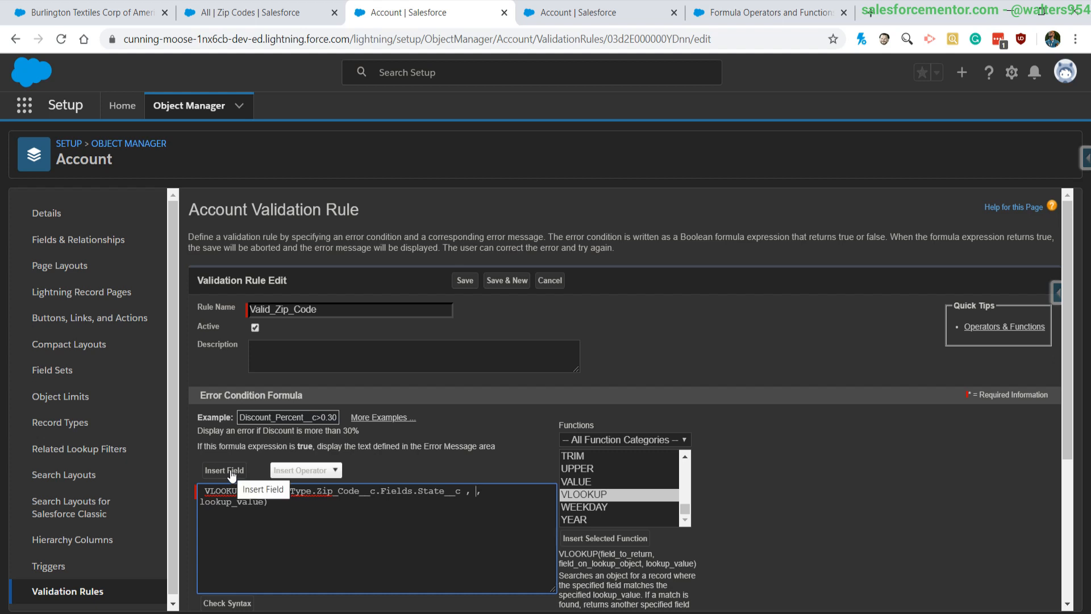
Insert $ObjectType.Zip_Code__c.Fields.Name as the VLOOKUP's second argument
{"action": "left_click", "coordinate": [224, 470]}
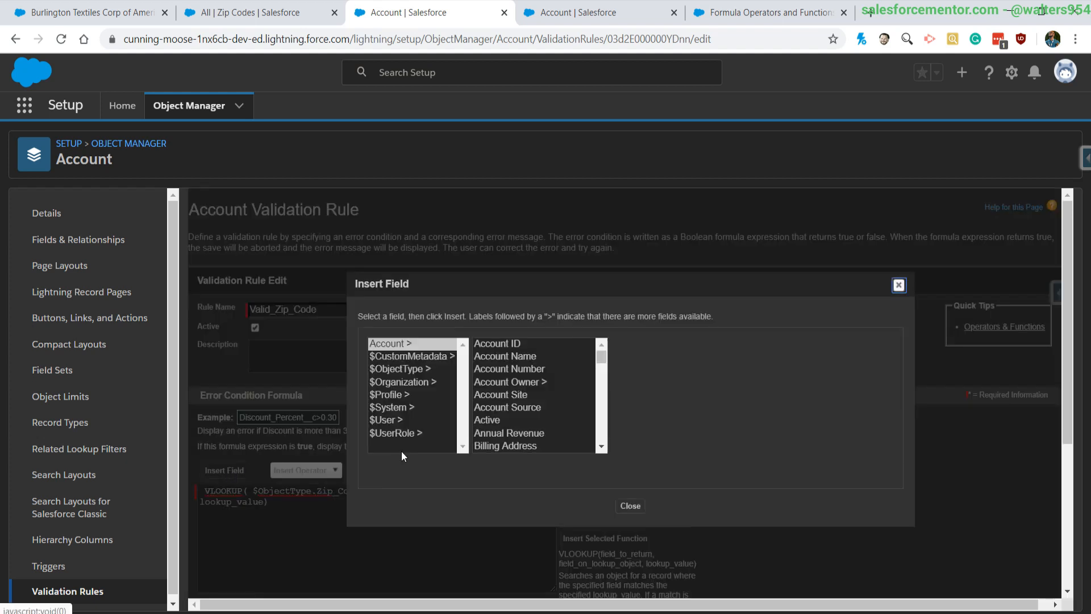
{"action": "mouse_move", "coordinate": [400, 369]}
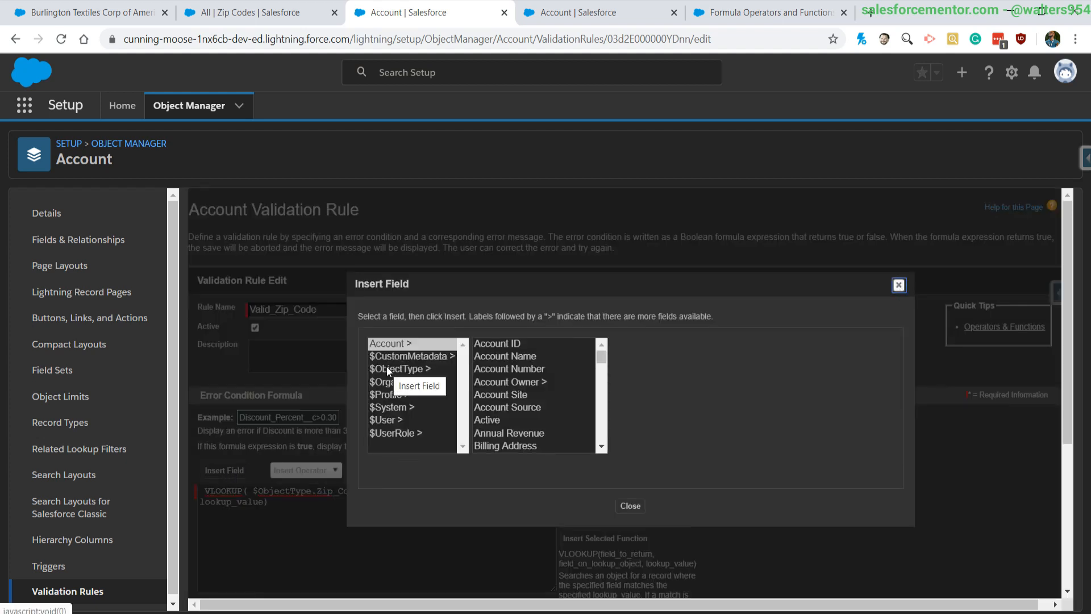
{"action": "left_click", "coordinate": [399, 369]}
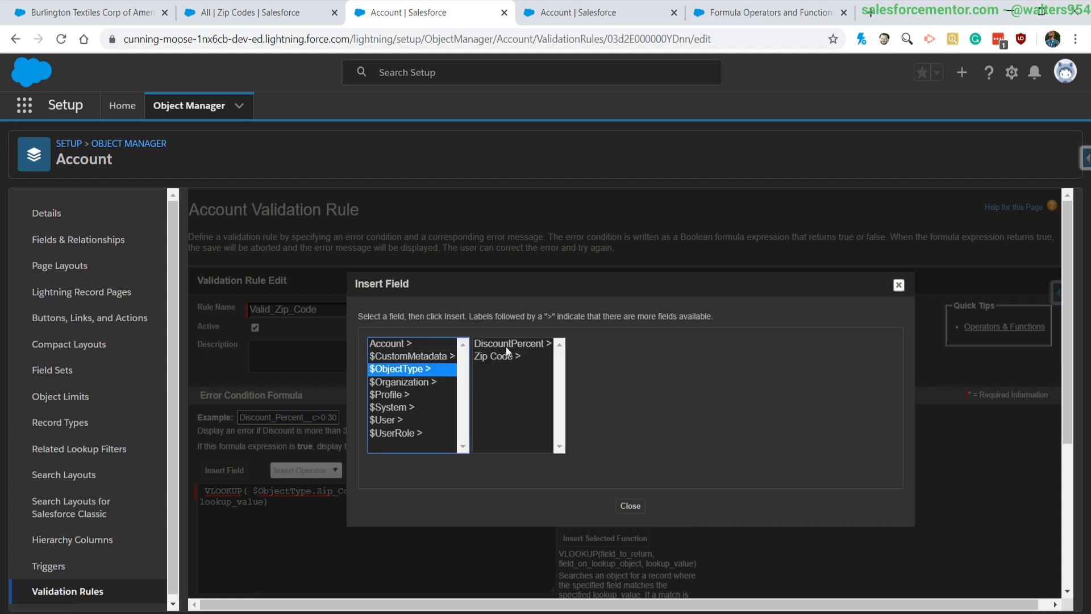
{"action": "left_click", "coordinate": [496, 356]}
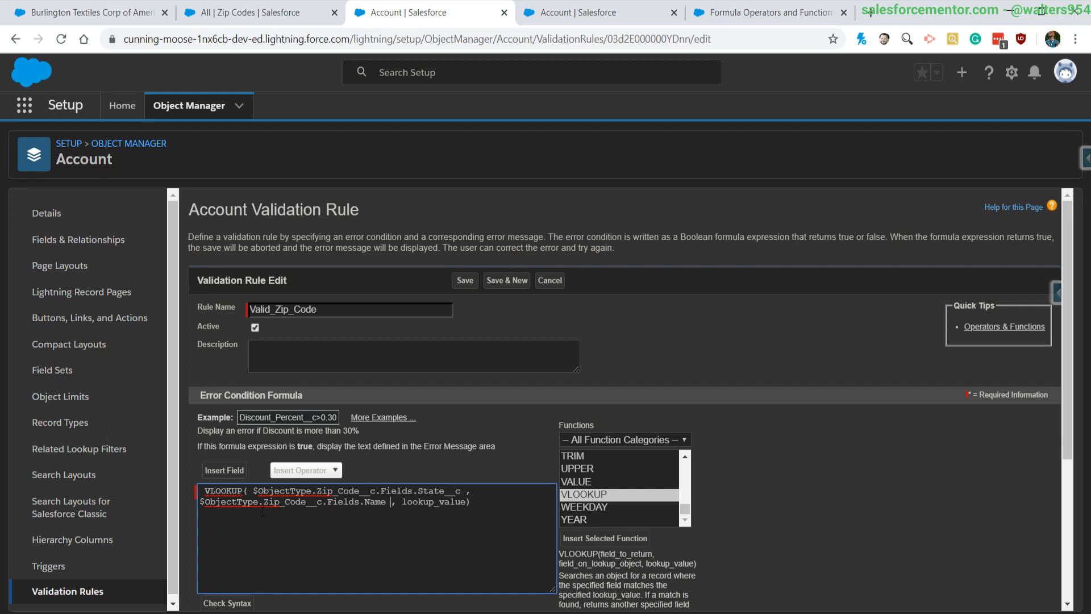
Replace the lookup_value placeholder with BillingPostalCode
{"action": "double_click", "coordinate": [432, 501]}
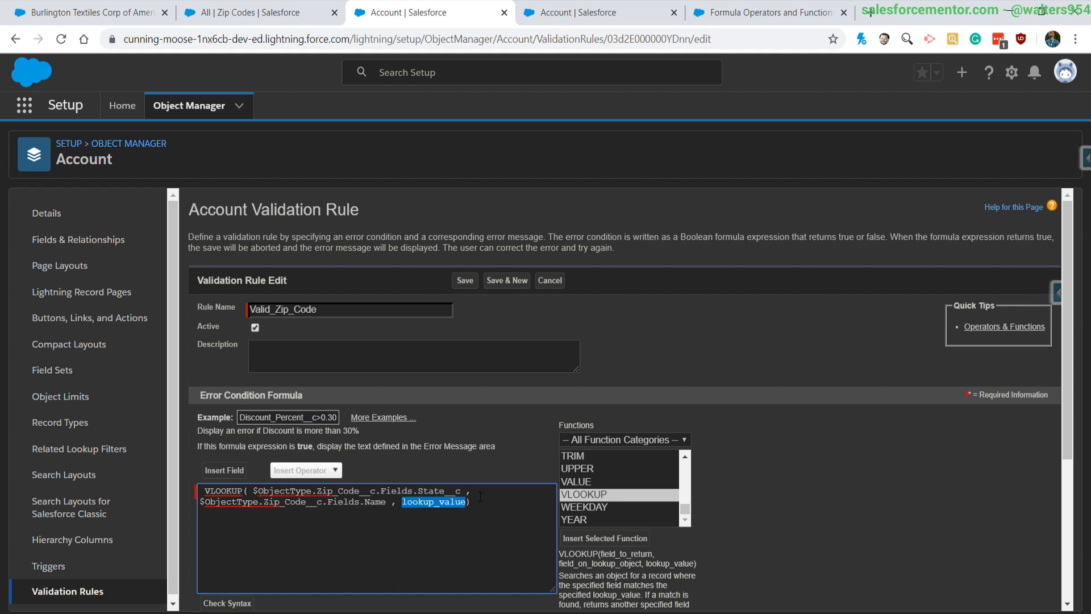
{"action": "key", "text": "Delete"}
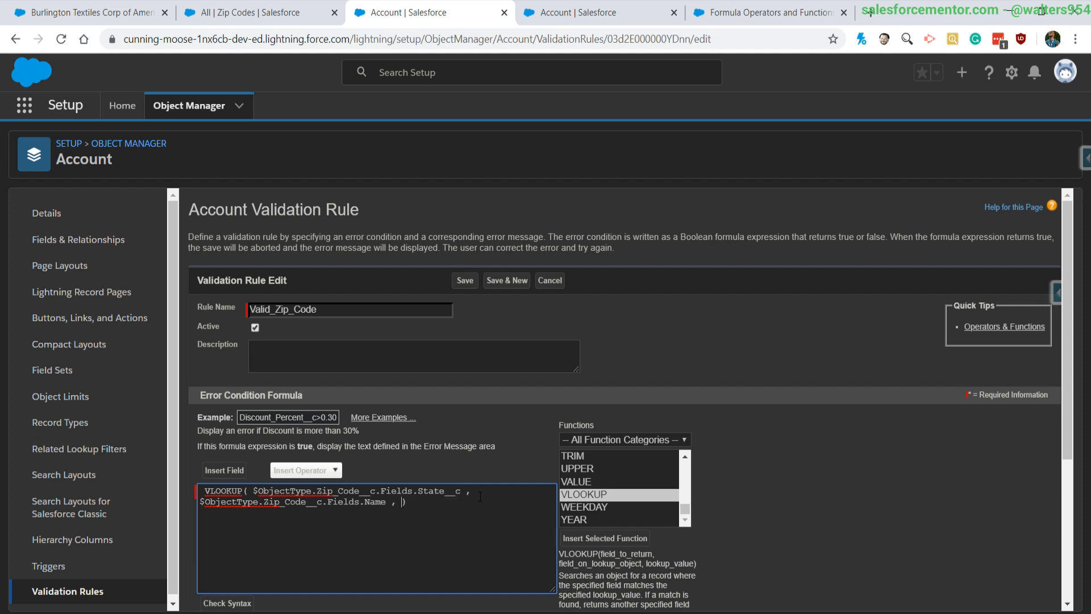
{"action": "type", "text": "BillingPostal"}
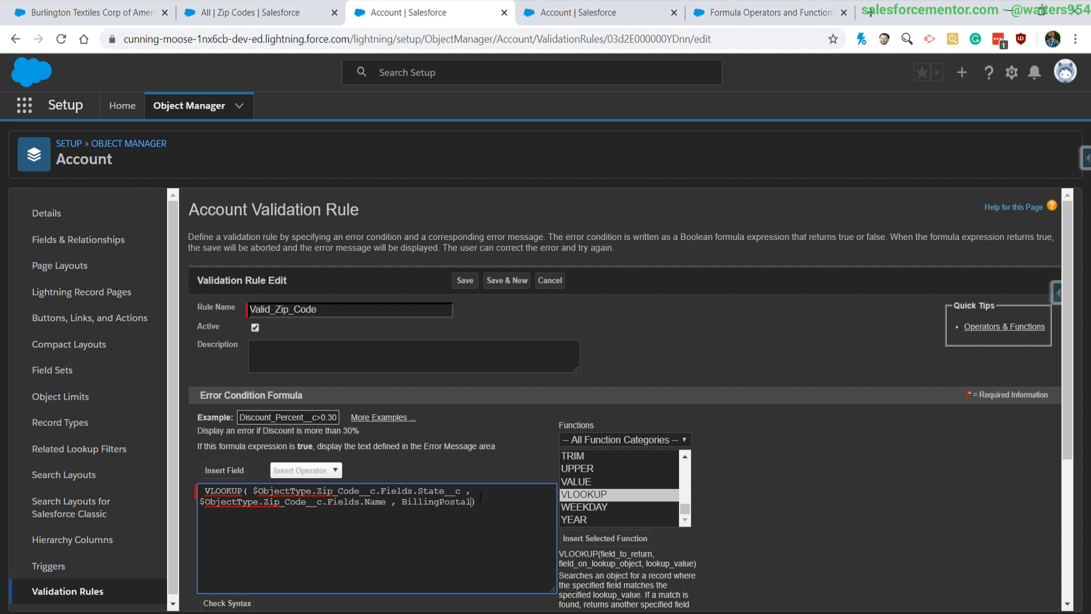
{"action": "type", "text": "Code)"}
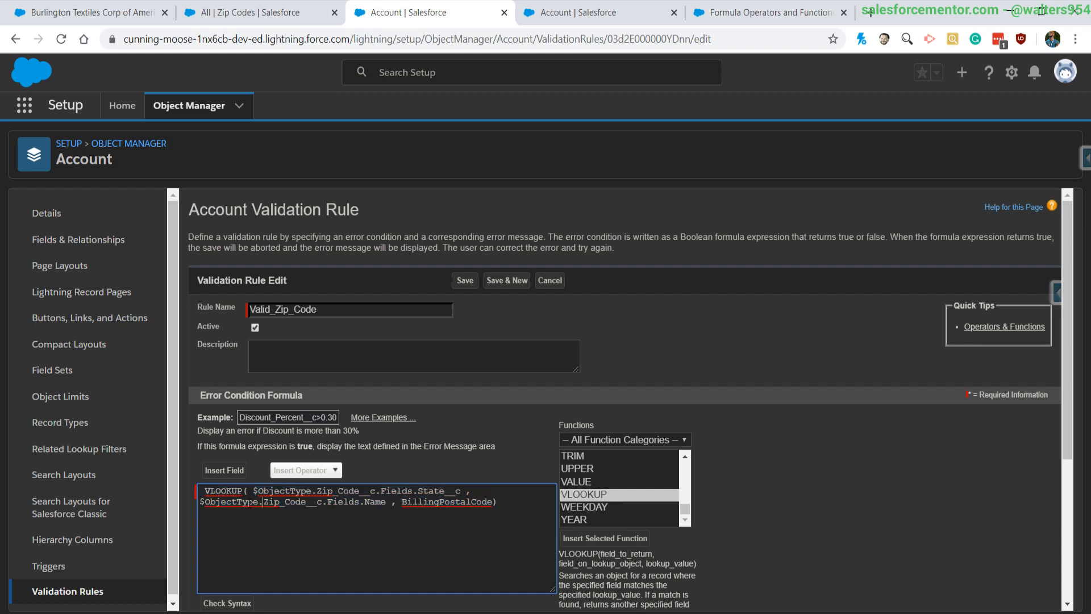
Append '!= BillingState' after the VLOOKUP expression
{"action": "double_click", "coordinate": [446, 501]}
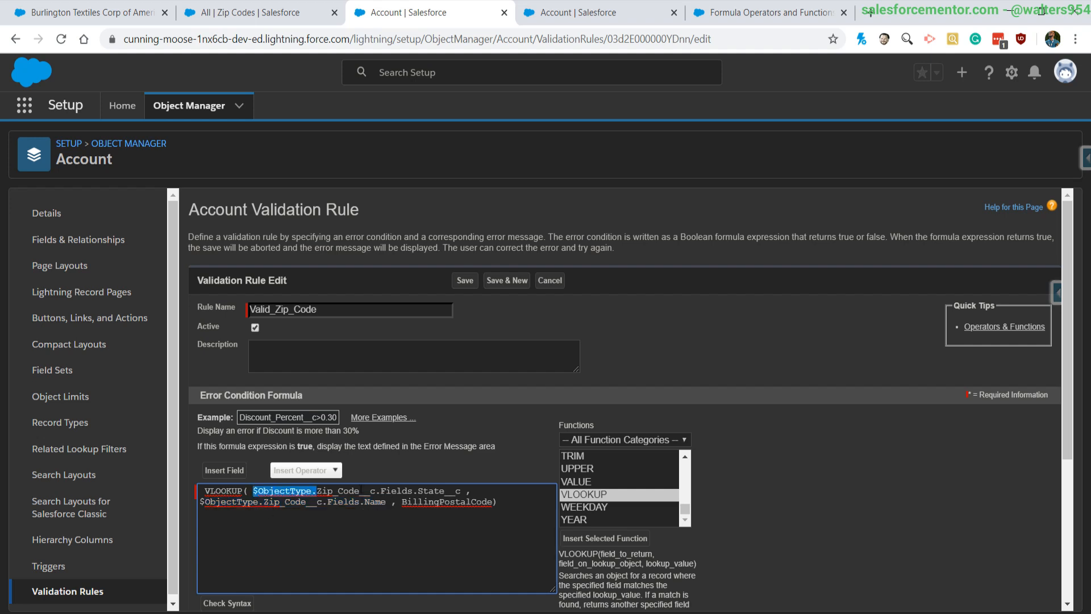
{"action": "left_click", "coordinate": [526, 502]}
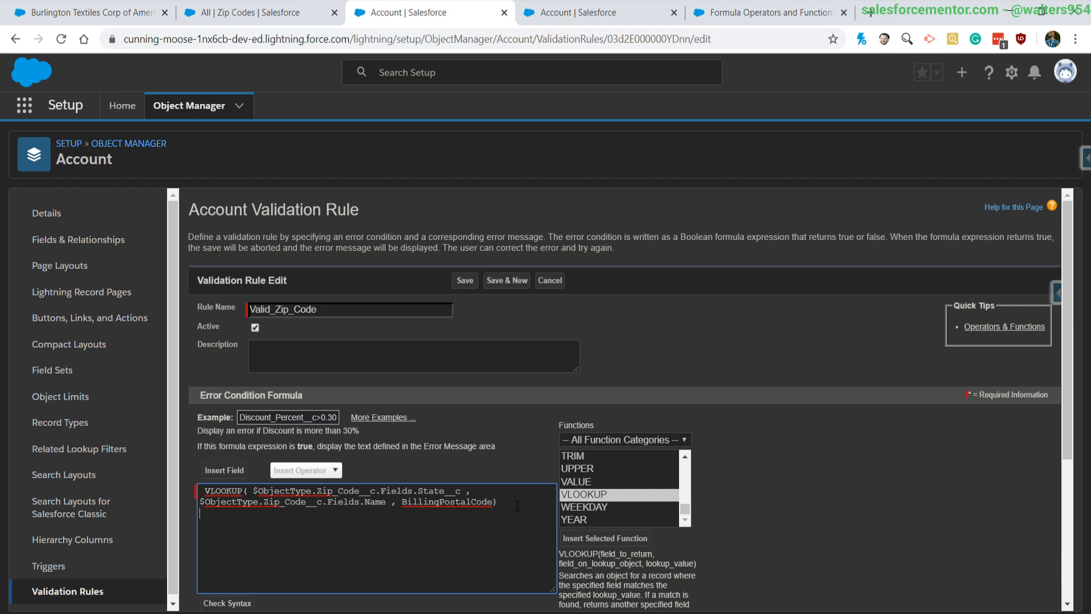
{"action": "type", "text": "!="}
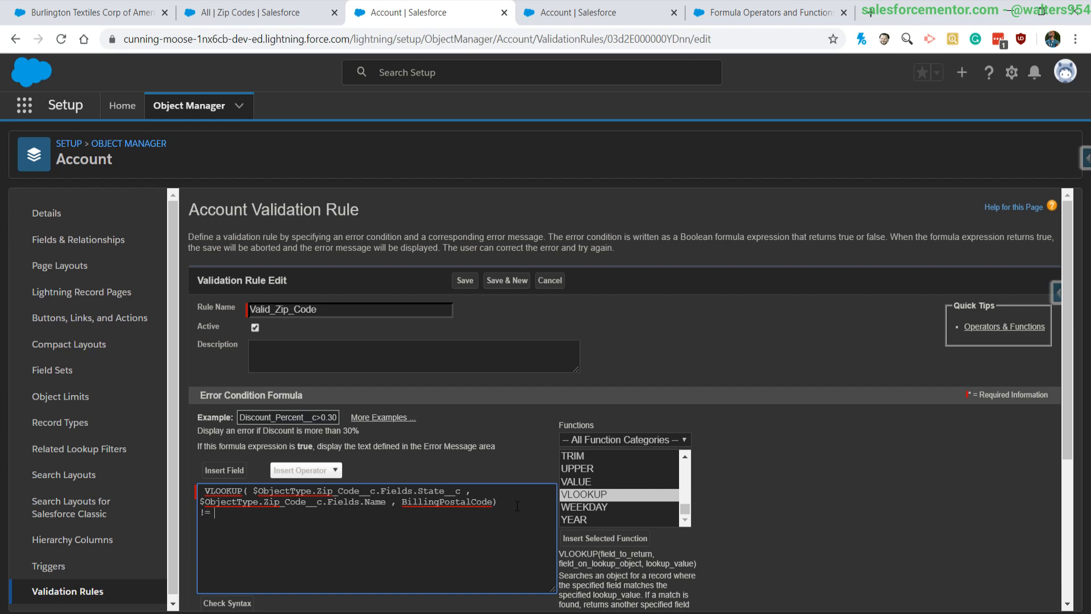
{"action": "left_click_drag", "start_coordinate": [204, 489], "coordinate": [496, 501]}
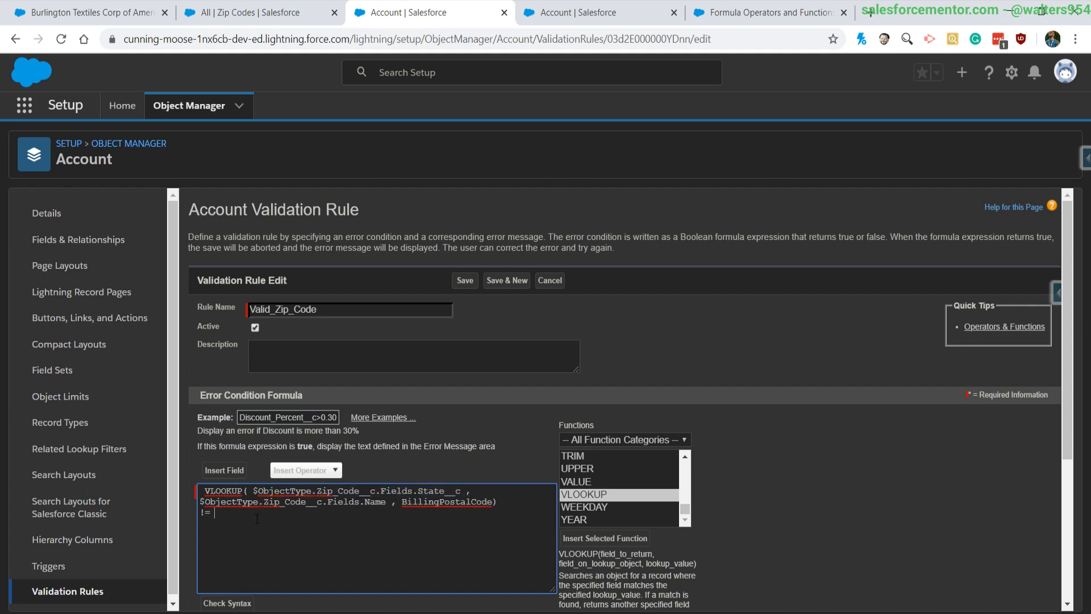
{"action": "type", "text": "B"}
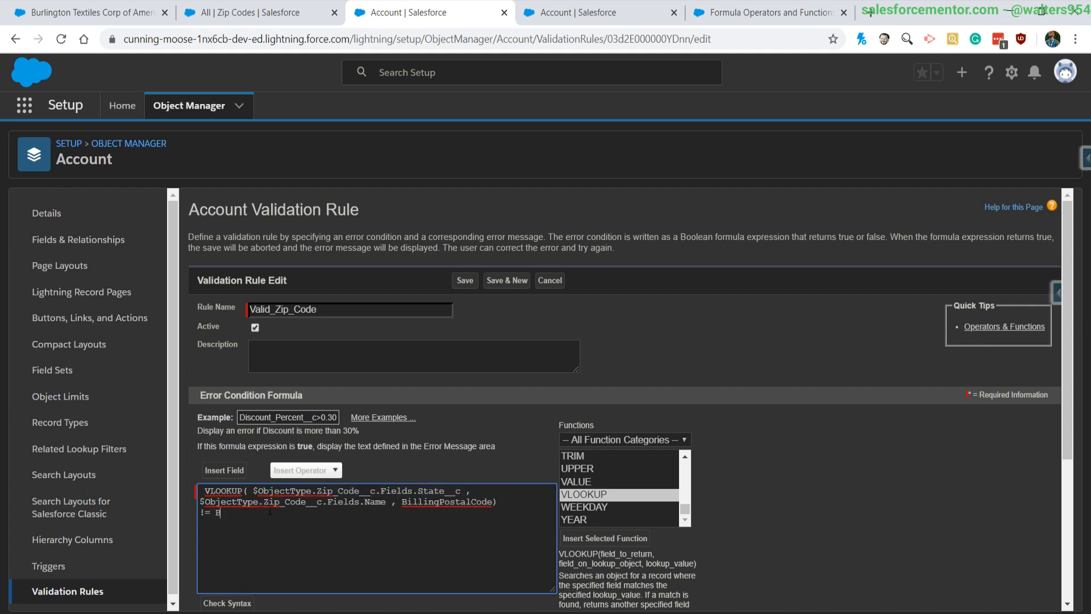
{"action": "type", "text": "illing"}
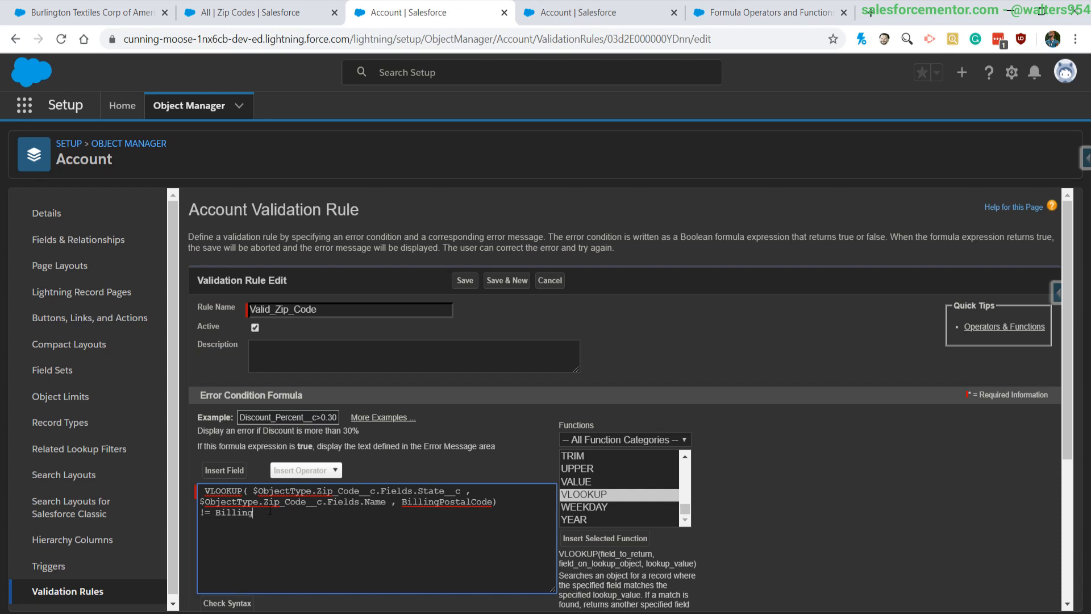
{"action": "type", "text": "Stat"}
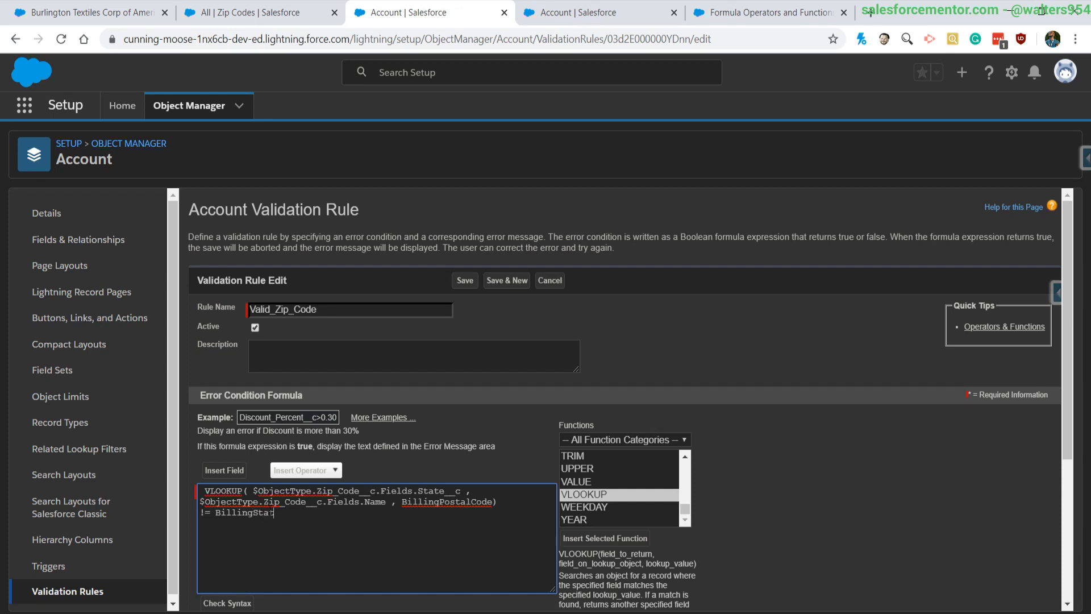
{"action": "type", "text": "te"}
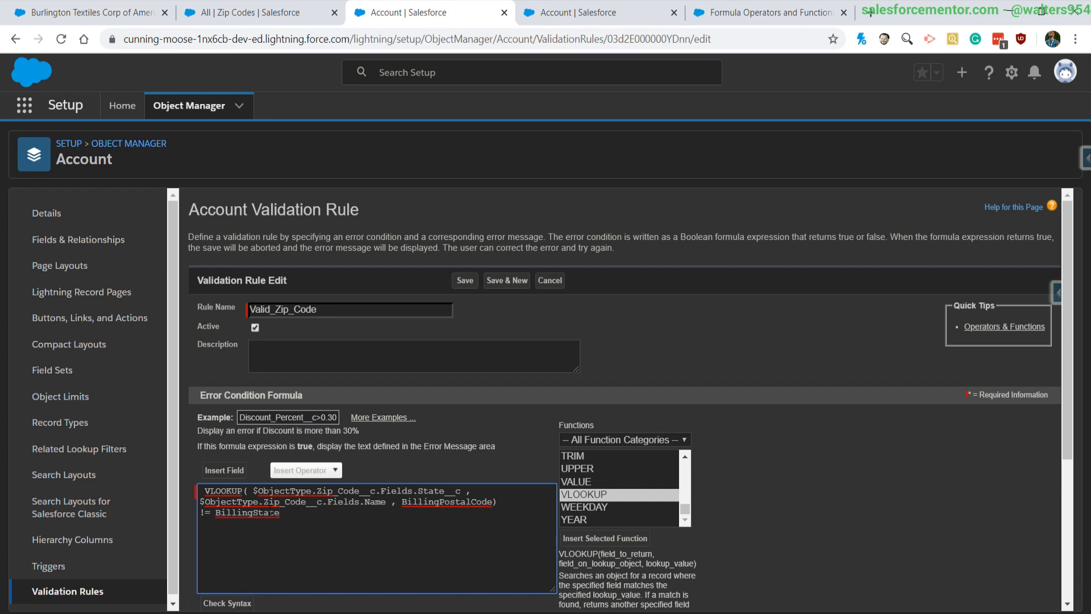
Save the Valid_Zip_Code rule and return to the Burlington Textiles account
{"action": "scroll", "scroll_direction": "down", "scroll_amount": 3}
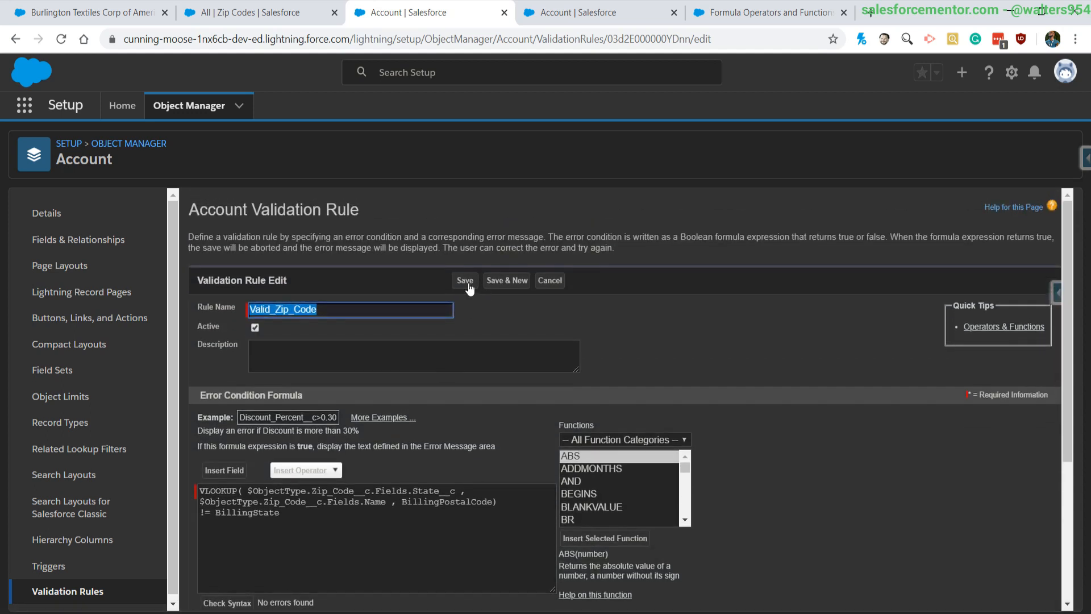
{"action": "left_click", "coordinate": [465, 279]}
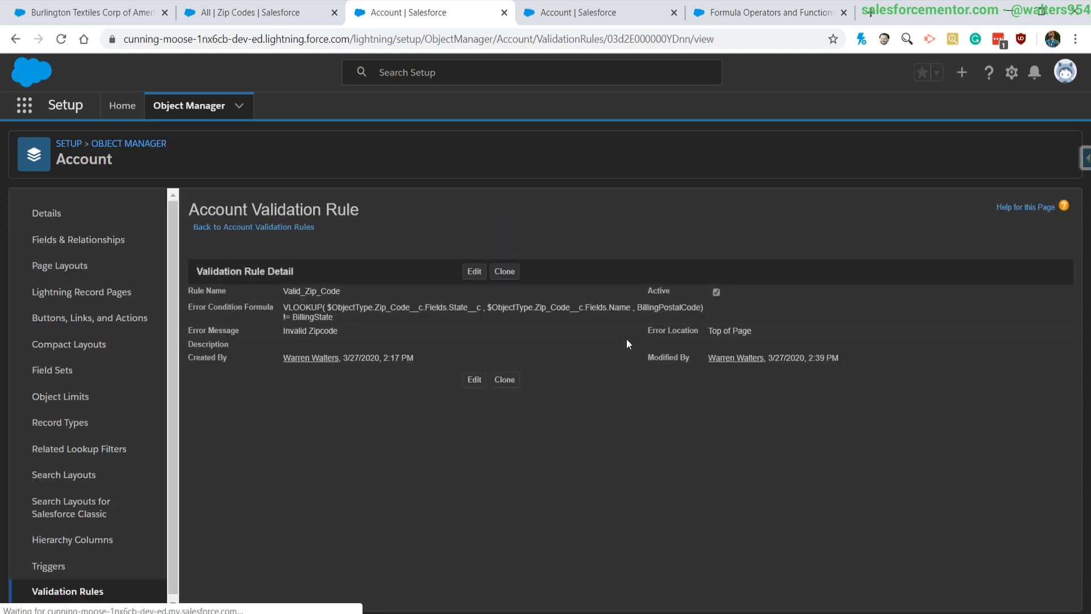
{"action": "left_click", "coordinate": [87, 12]}
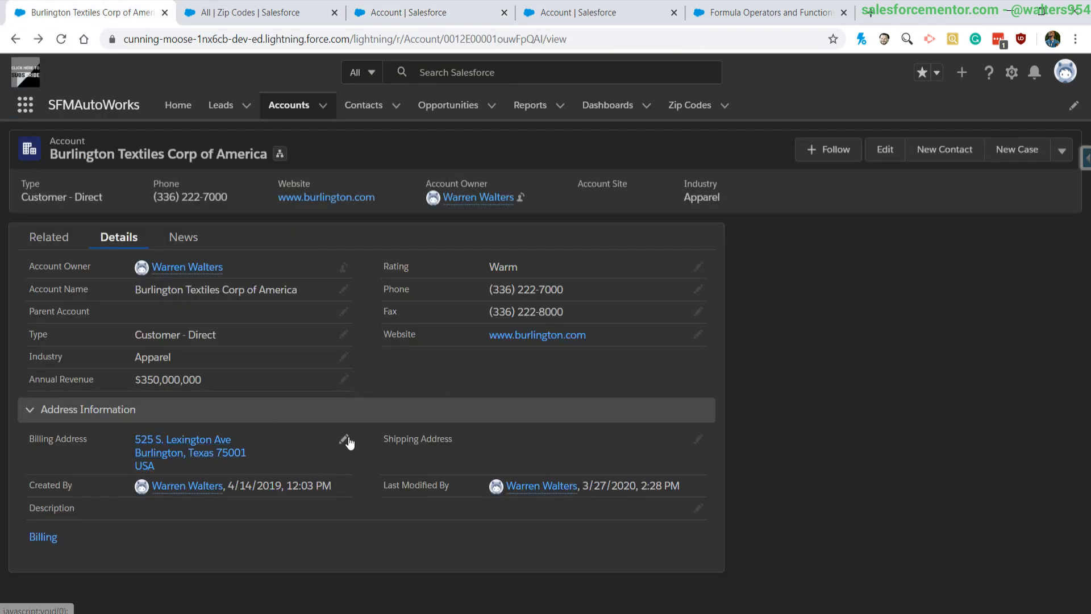
Set the billing zip to 75002 with state Texas and attempt to save
{"action": "left_click", "coordinate": [350, 440]}
{"action": "type", "text": "75002"}
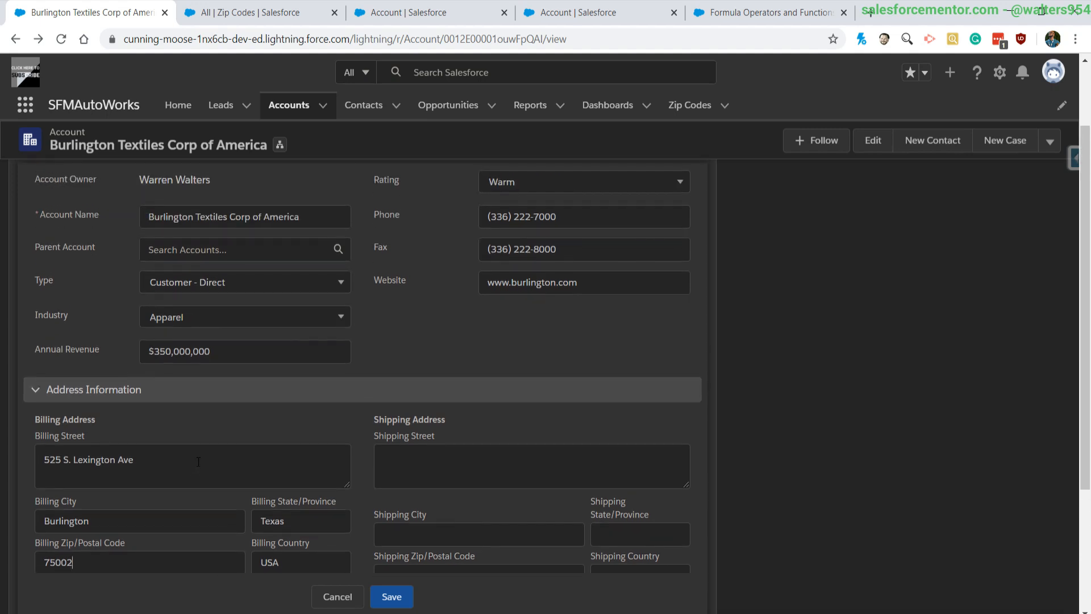
{"action": "scroll", "scroll_direction": "down", "scroll_amount": 3}
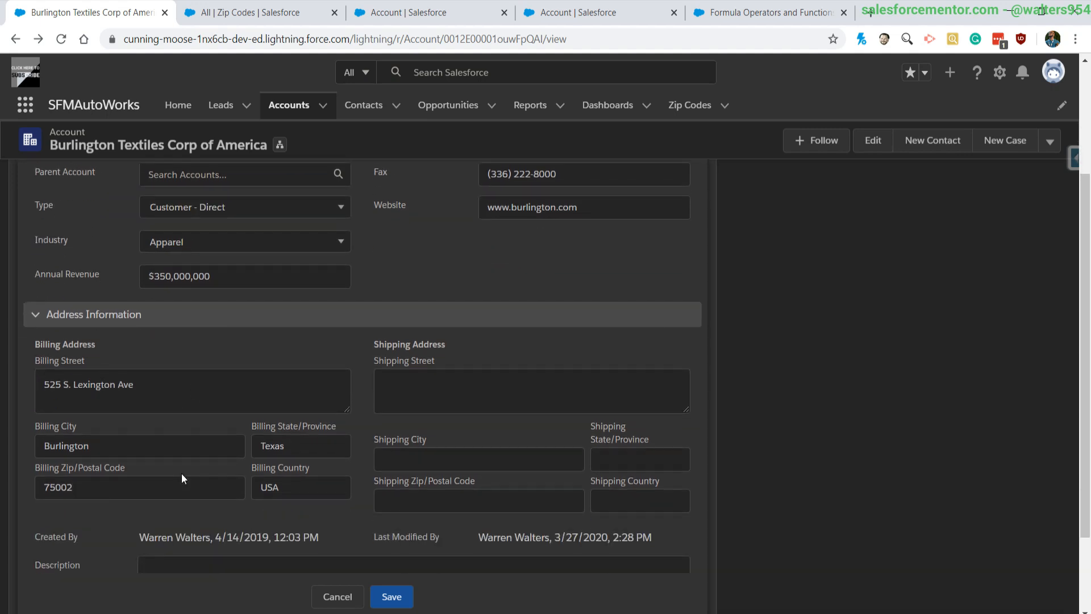
{"action": "mouse_move", "coordinate": [158, 509]}
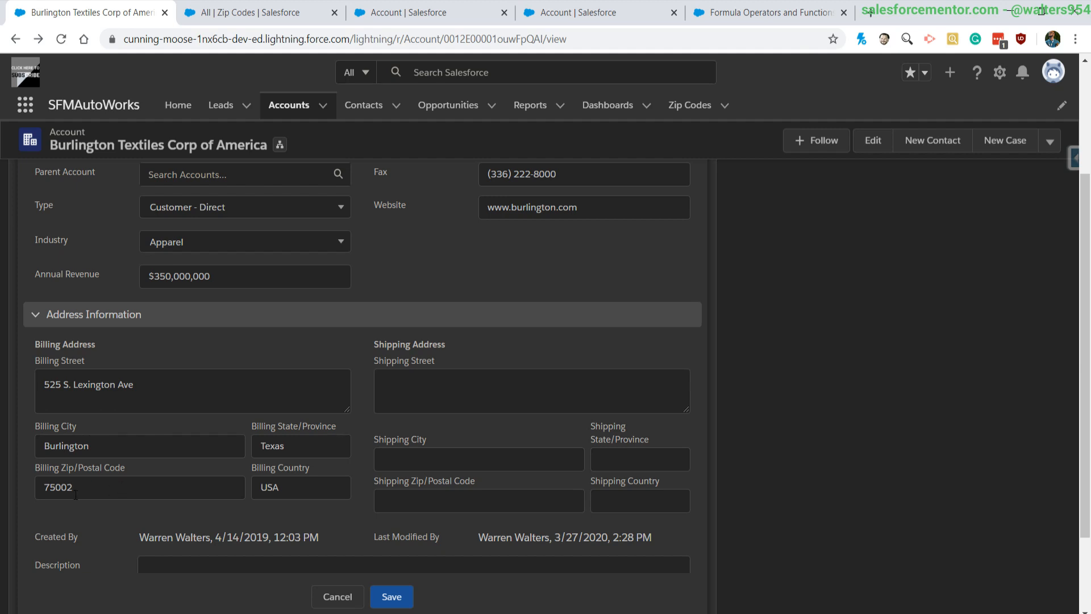
{"action": "mouse_move", "coordinate": [573, 323]}
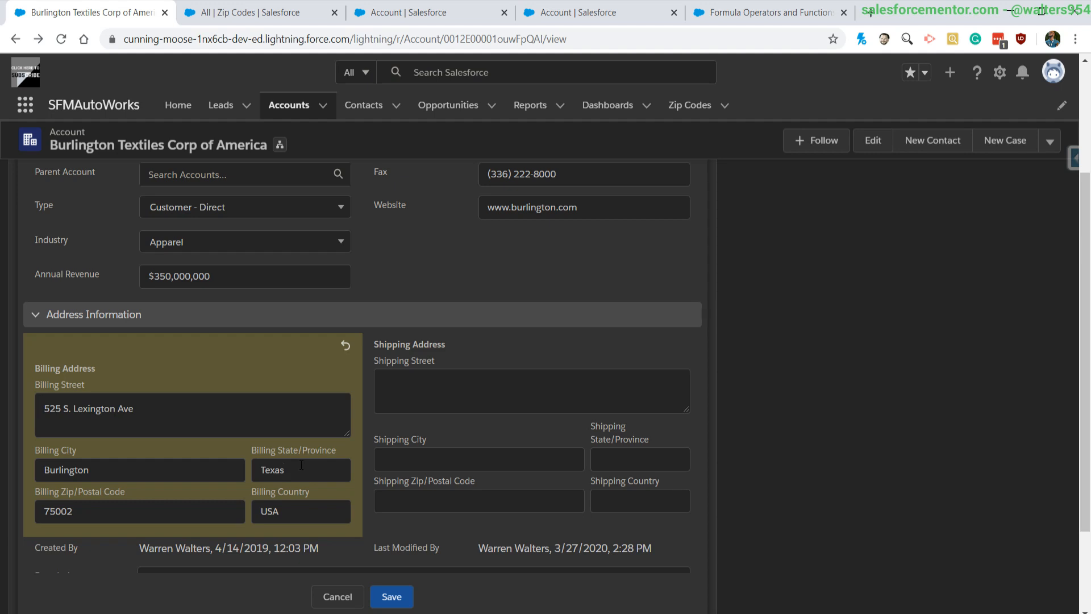
{"action": "left_click", "coordinate": [255, 12]}
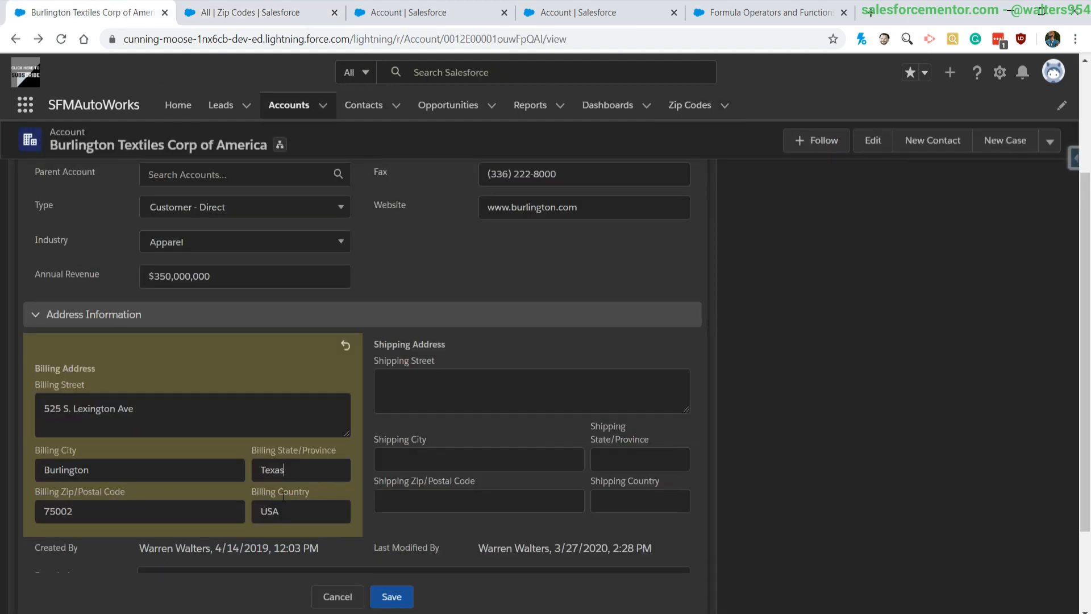
{"action": "scroll", "scroll_direction": "down", "scroll_amount": 3}
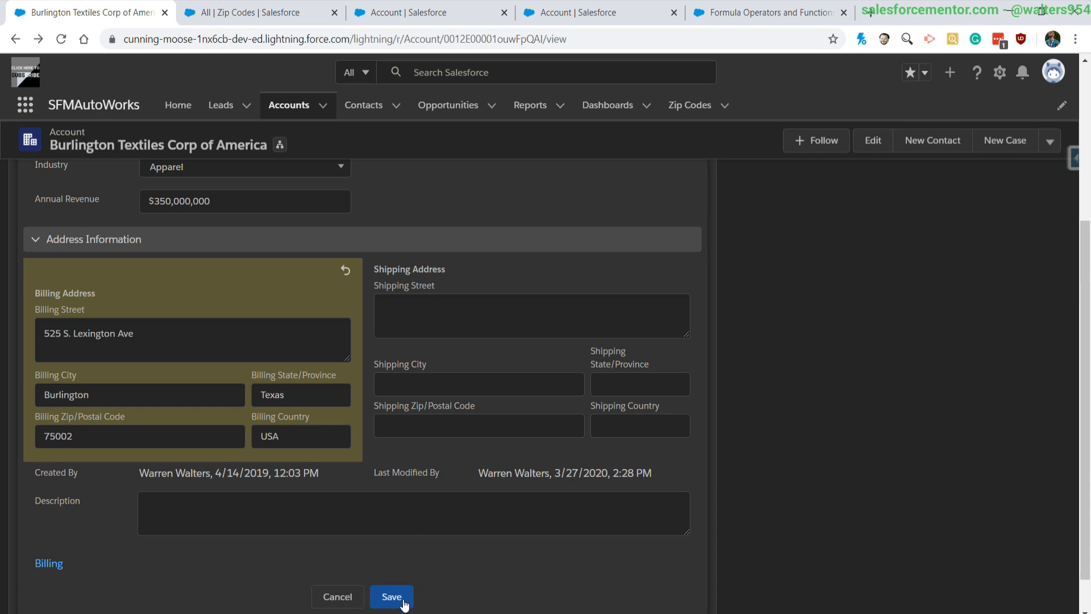
{"action": "left_click", "coordinate": [391, 596]}
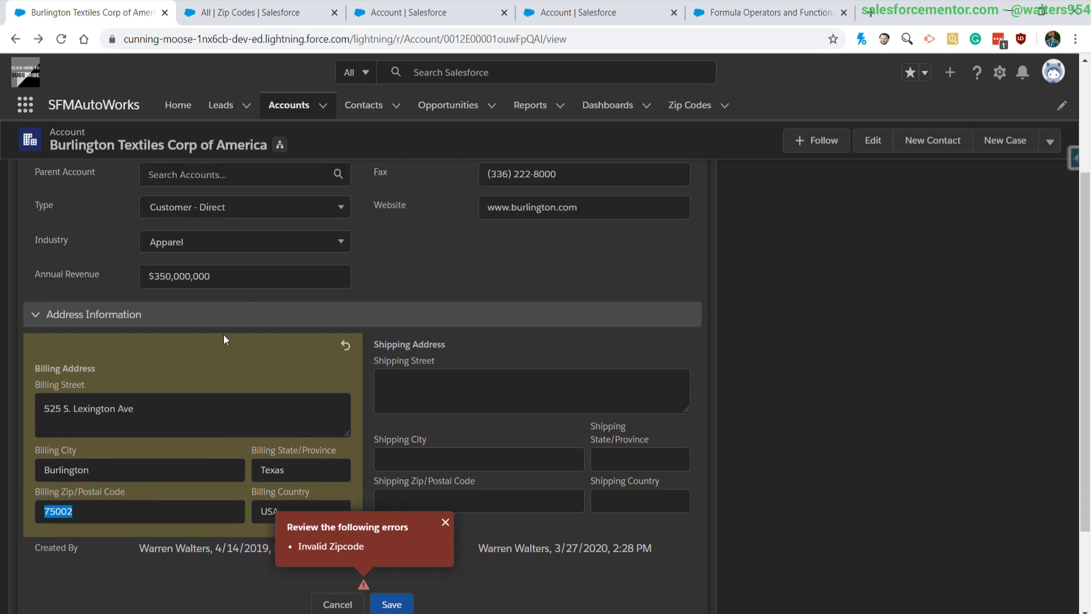
Change the billing zip to 32404 and state to Florida, then save
{"action": "left_click", "coordinate": [244, 13]}
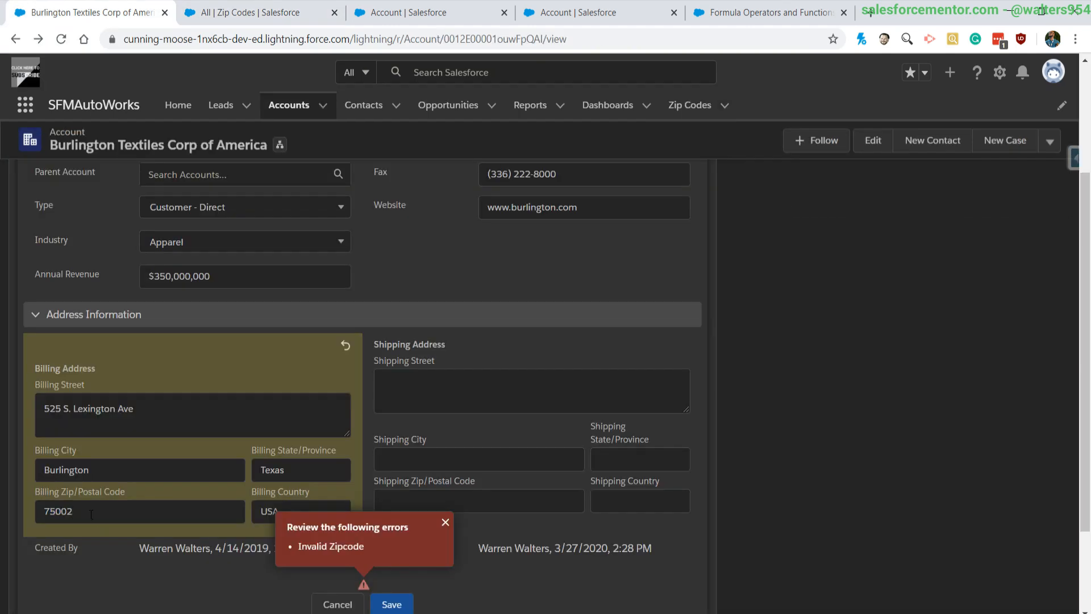
{"action": "type", "text": "32404"}
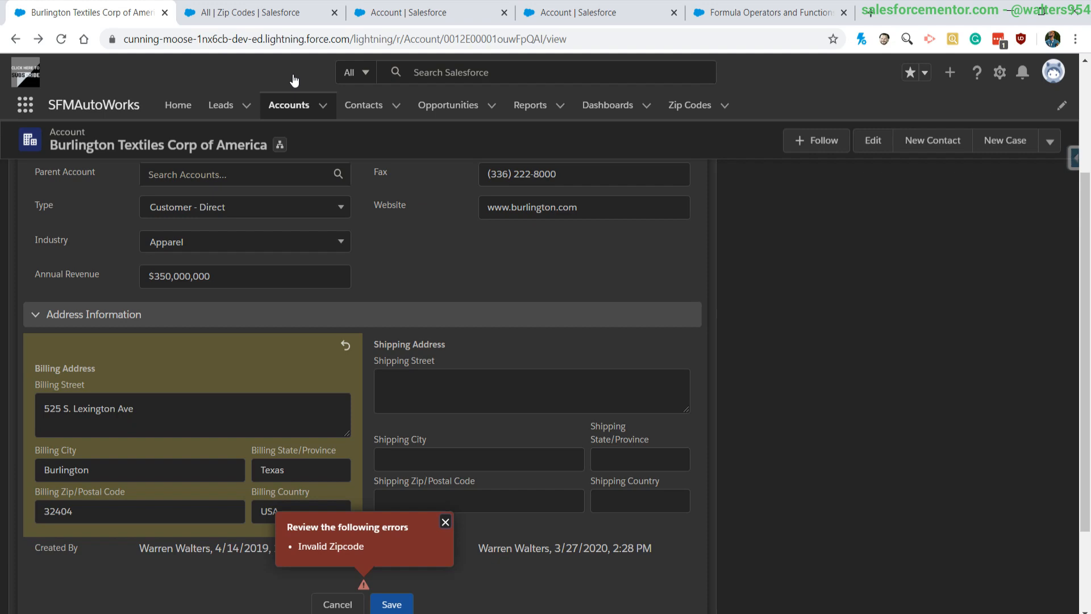
{"action": "left_click", "coordinate": [250, 12]}
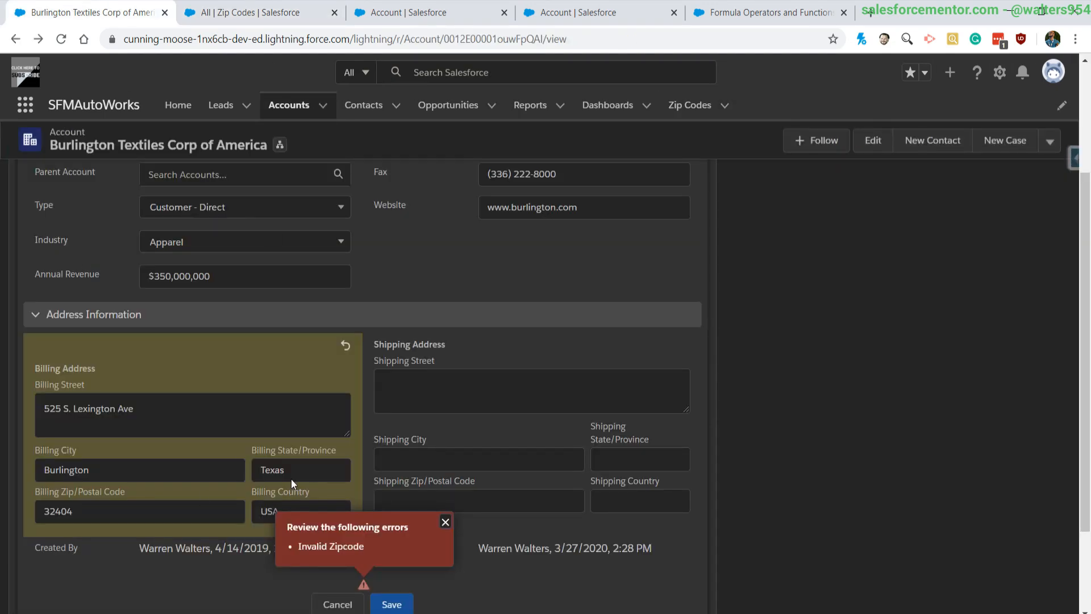
{"action": "type", "text": "Flor"}
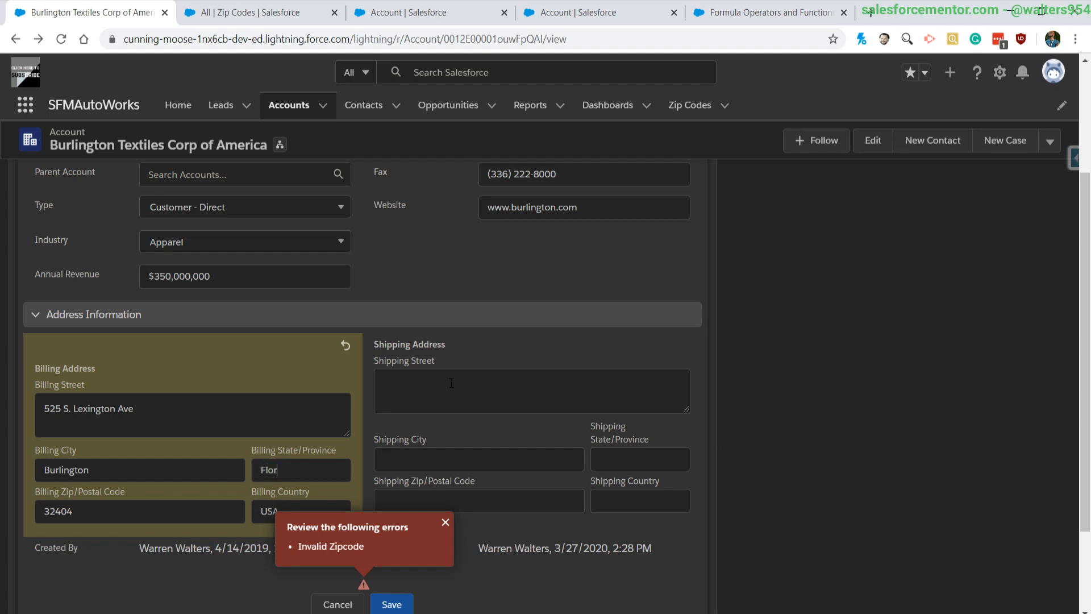
{"action": "type", "text": "ida"}
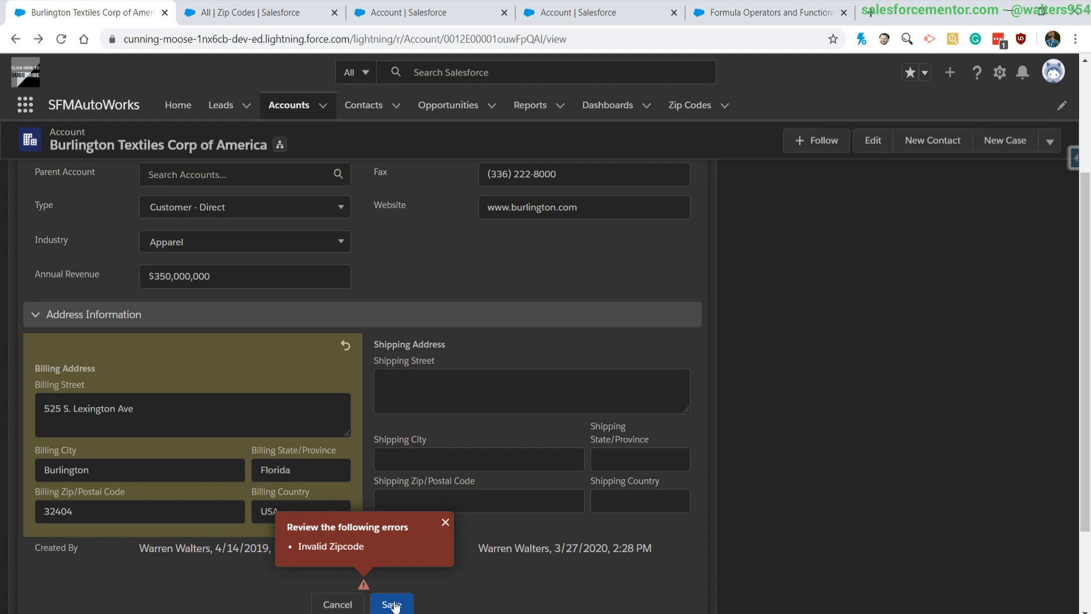
{"action": "left_click", "coordinate": [391, 604]}
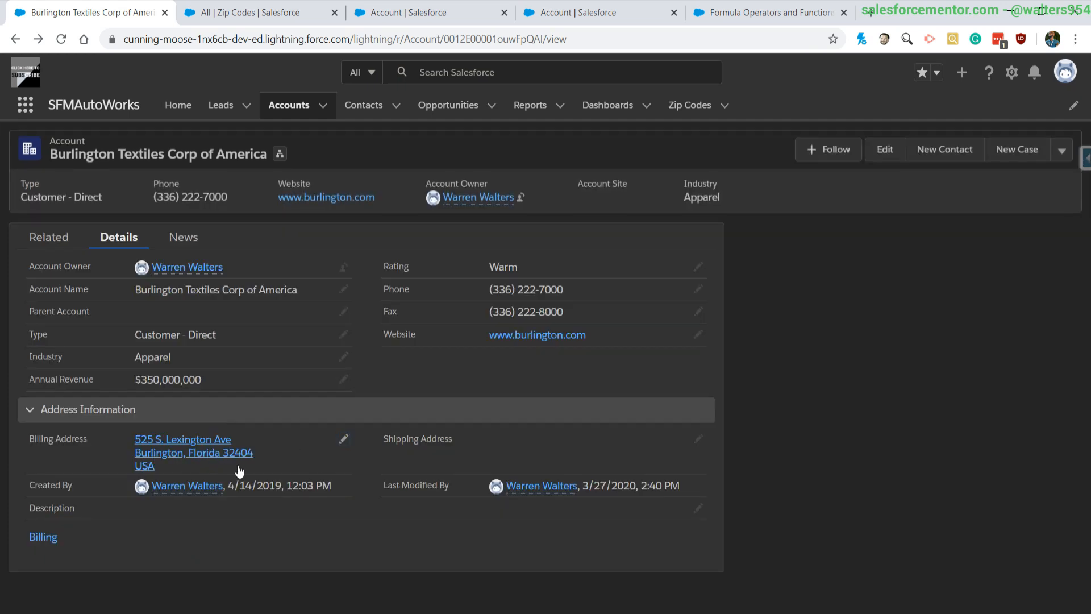
{"action": "mouse_move", "coordinate": [409, 461]}
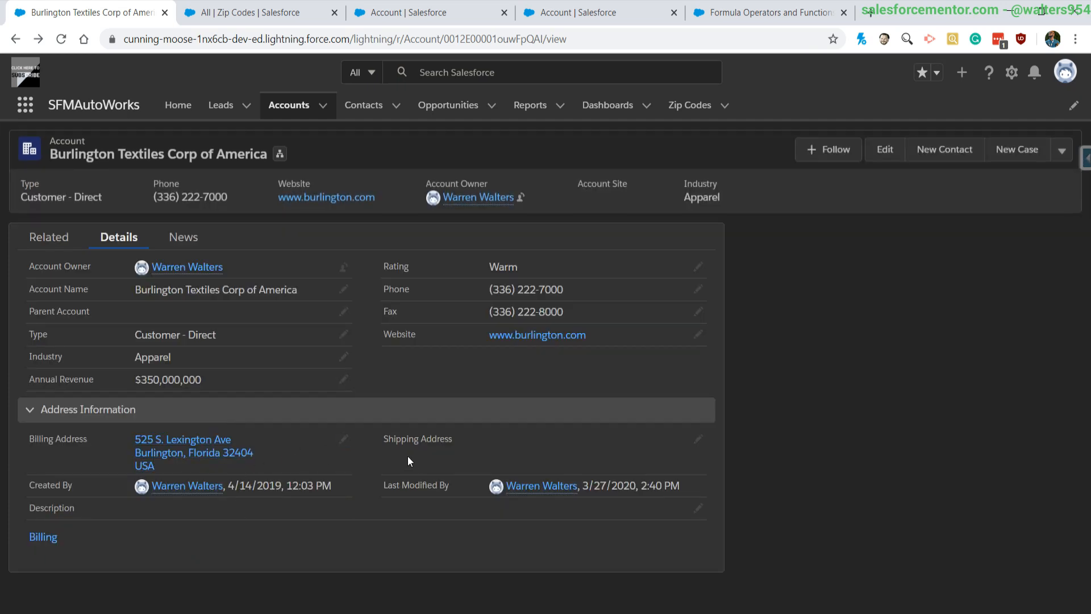
Save with billing state California, get the Invalid Zipcode error, and view Zip Codes
{"action": "left_click", "coordinate": [885, 149]}
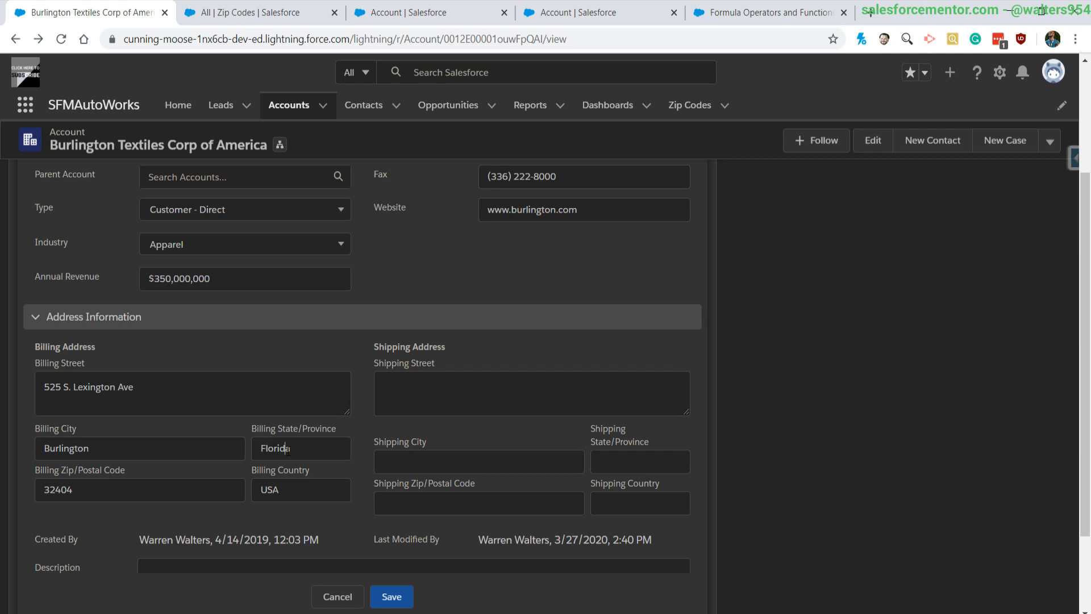
{"action": "type", "text": "Californ"}
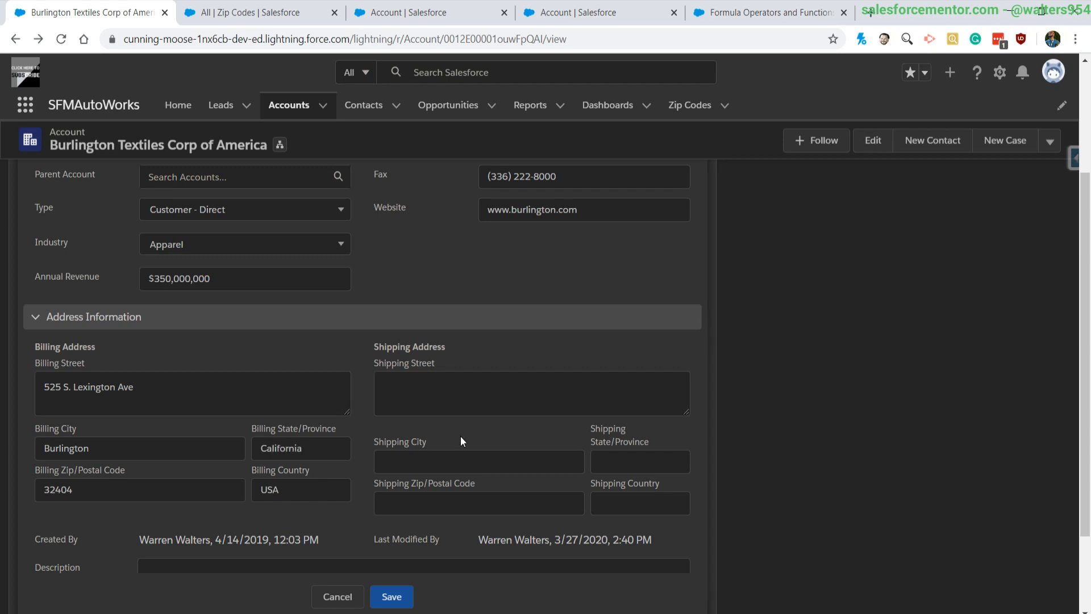
{"action": "left_click", "coordinate": [391, 596]}
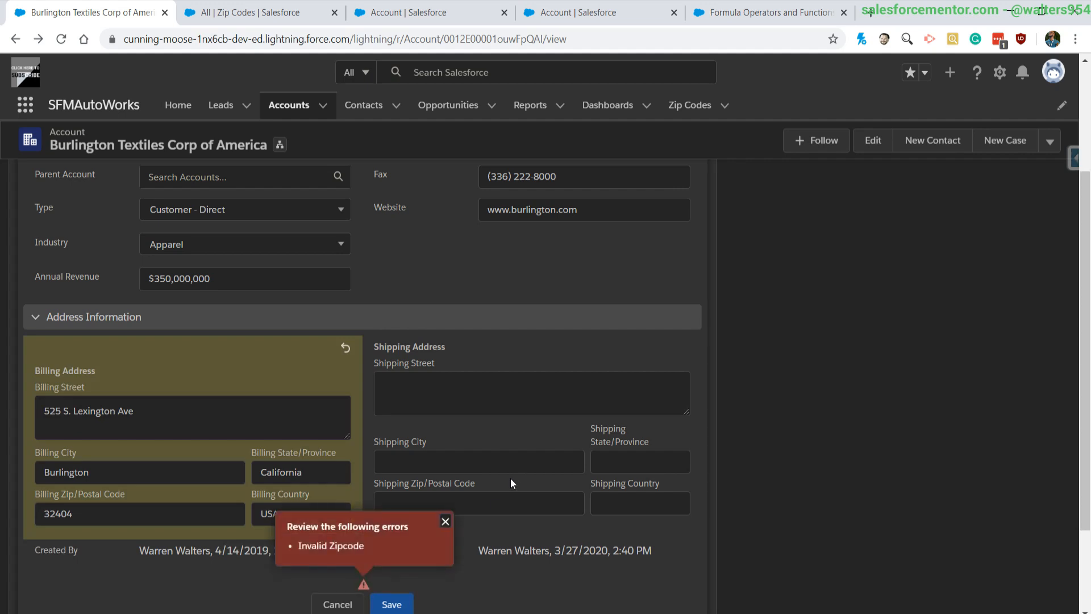
{"action": "scroll", "scroll_direction": "down", "scroll_amount": 3}
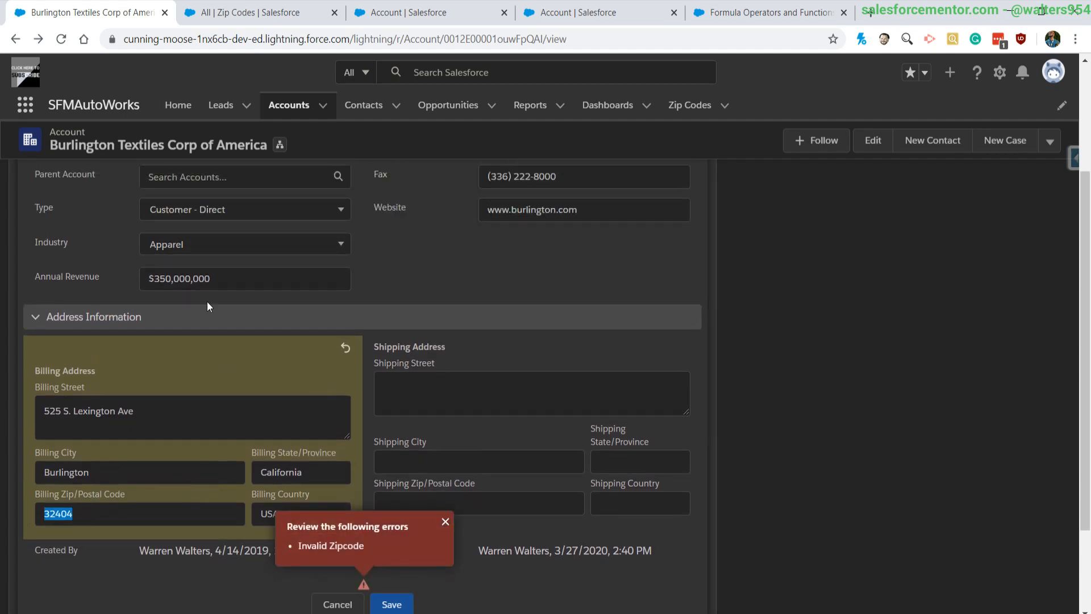
{"action": "left_click", "coordinate": [258, 13]}
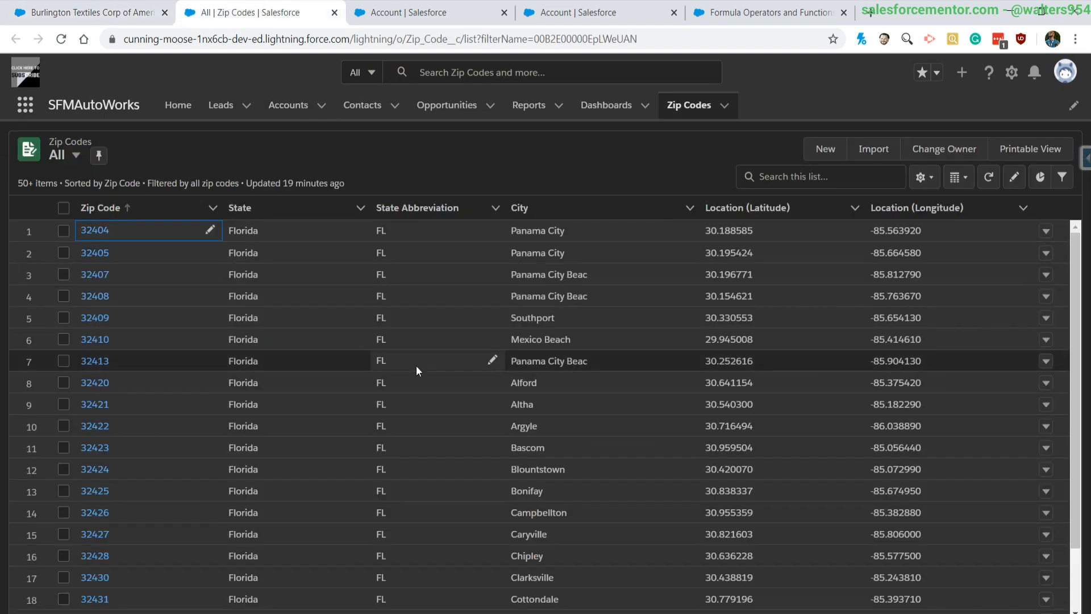
Restore Florida as the billing state and reopen the Valid_Zip_Code rule editor
{"action": "left_click", "coordinate": [83, 12]}
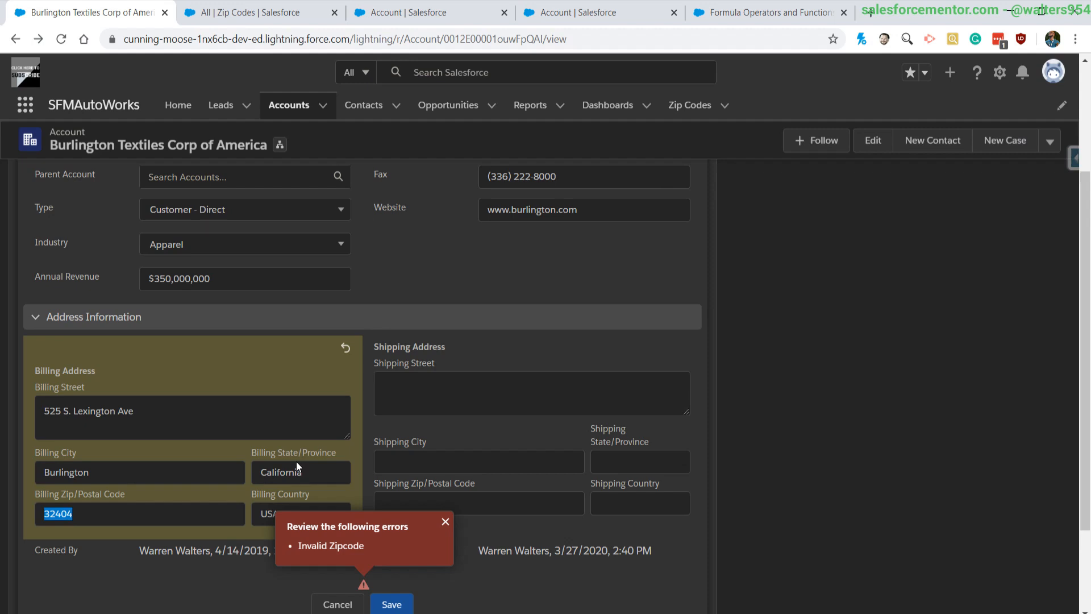
{"action": "type", "text": "Florida"}
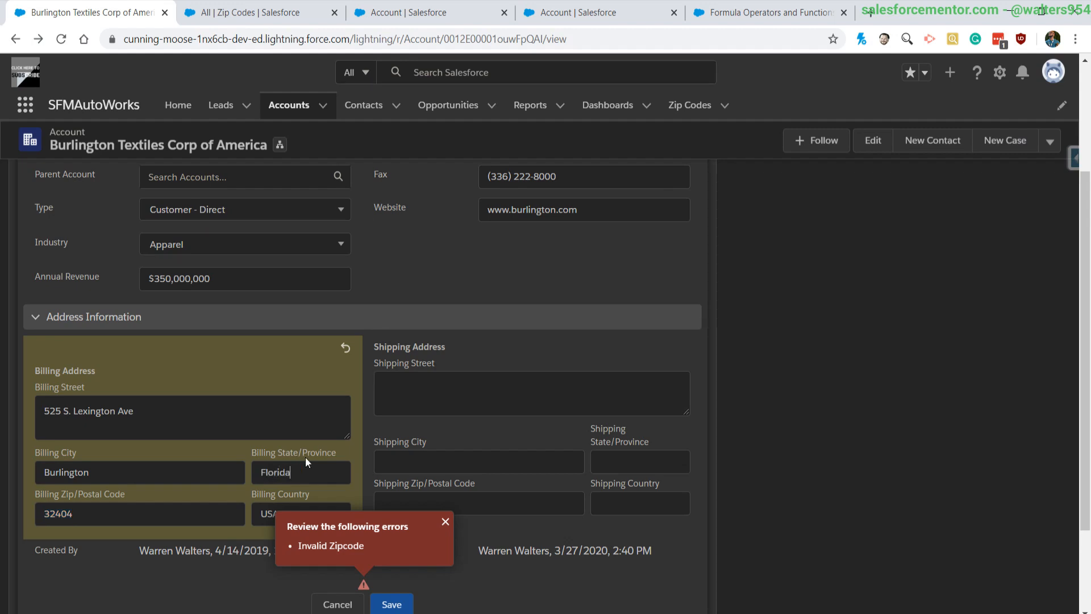
{"action": "left_click", "coordinate": [391, 604]}
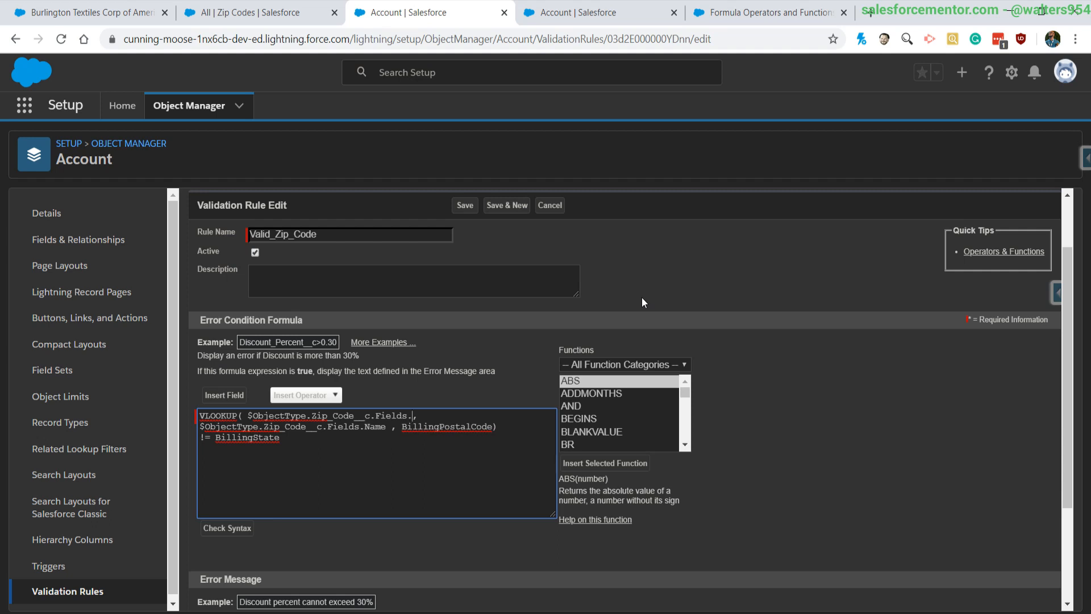
Change the VLOOKUP field argument to $ObjectType.Zip_Code__c.Fields.Name, checking against the Zip Codes list
{"action": "type", "text": "Name"}
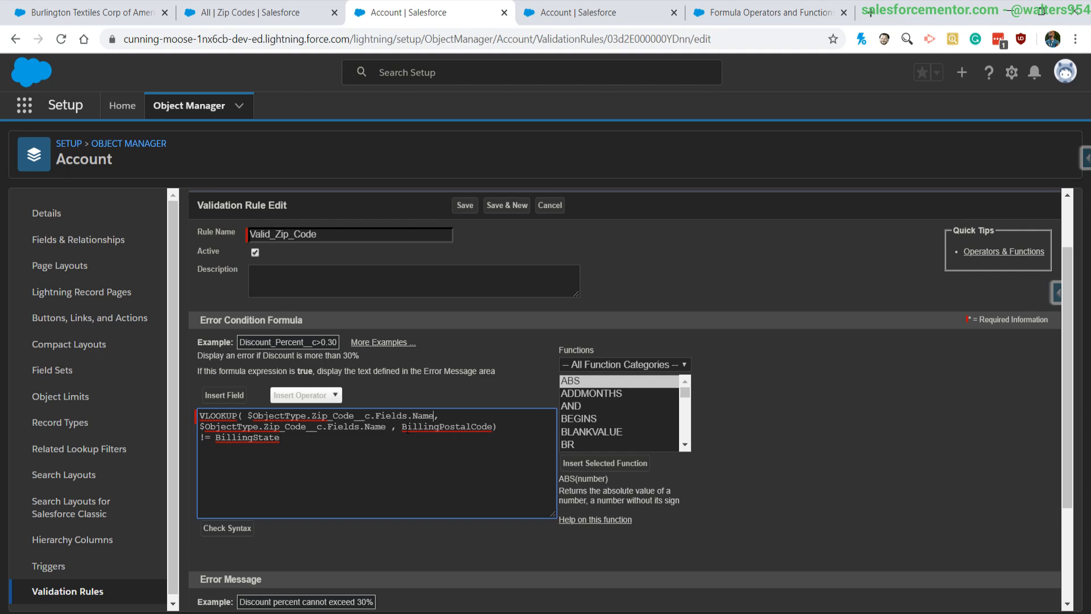
{"action": "left_click", "coordinate": [257, 12]}
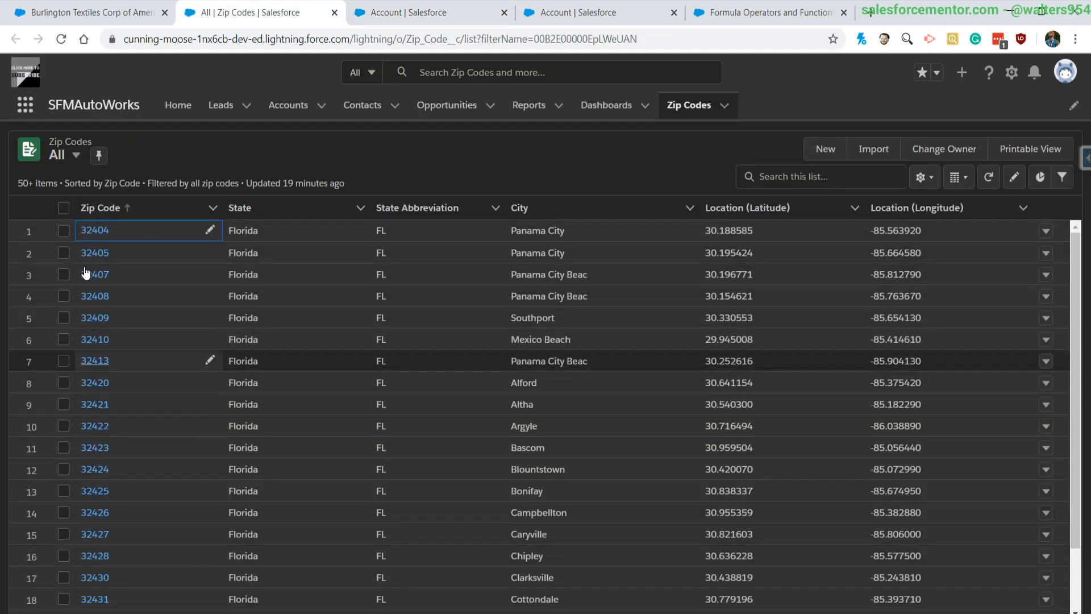
{"action": "left_click", "coordinate": [427, 13]}
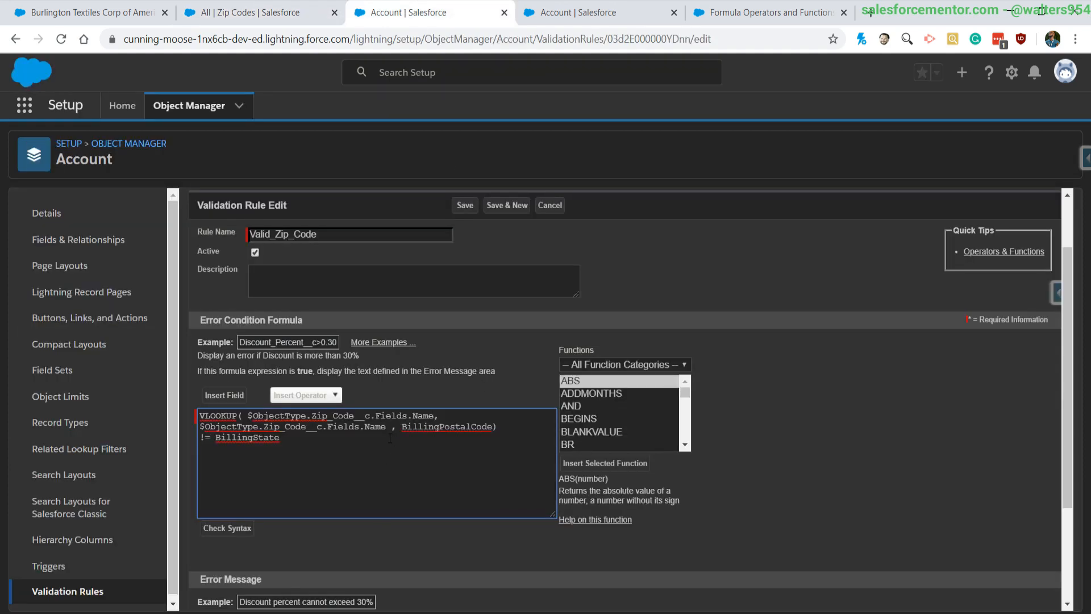
Replace BillingState with BillingPostalCode in the Valid_Zip_Code formula and save the rule
{"action": "double_click", "coordinate": [263, 437]}
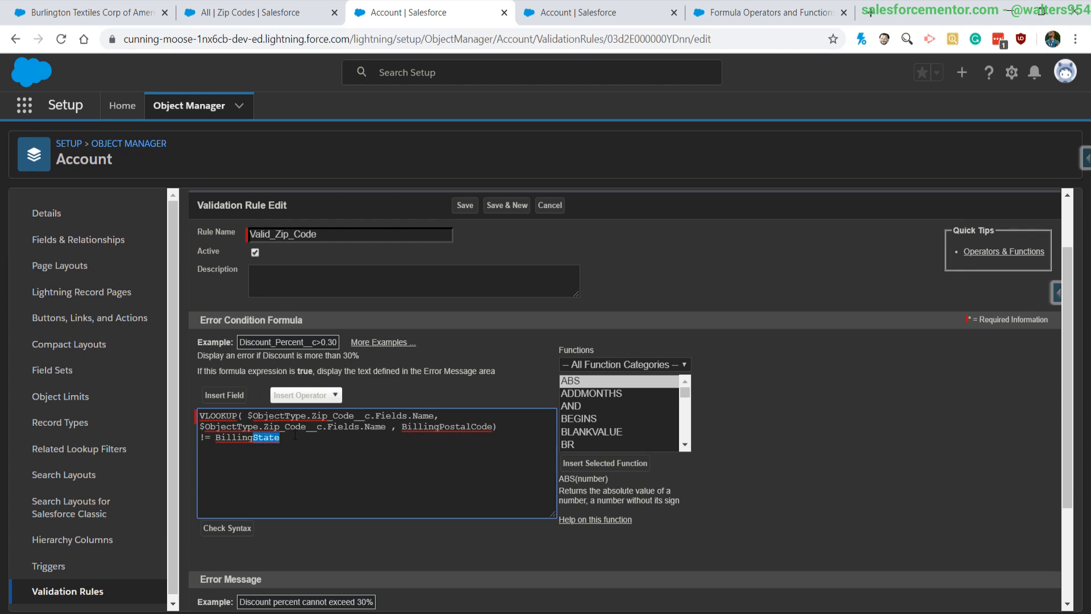
{"action": "type", "text": "BillingPostalCode"}
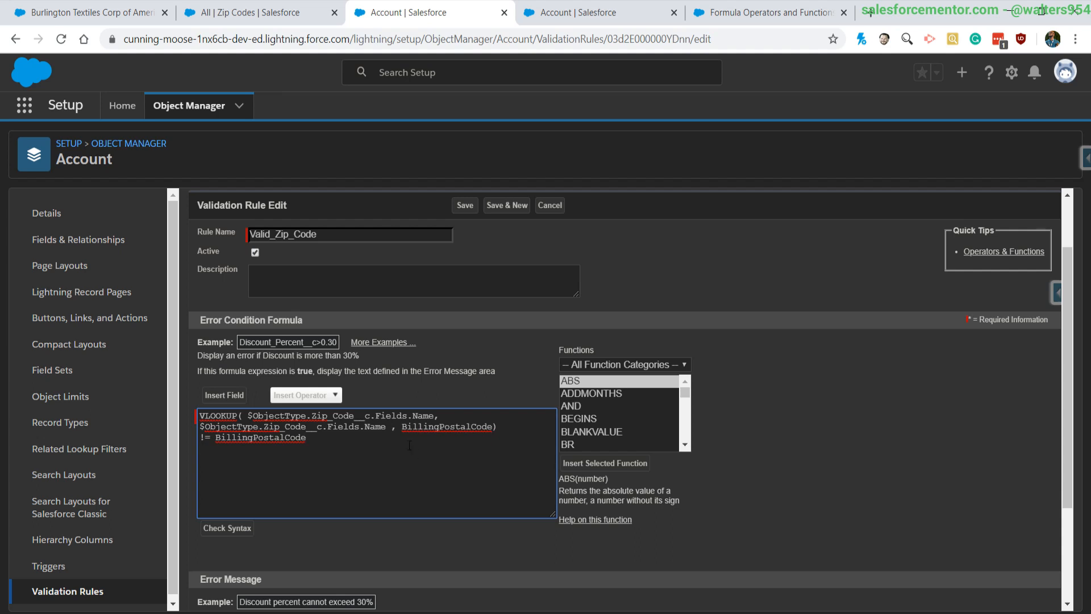
{"action": "double_click", "coordinate": [447, 427]}
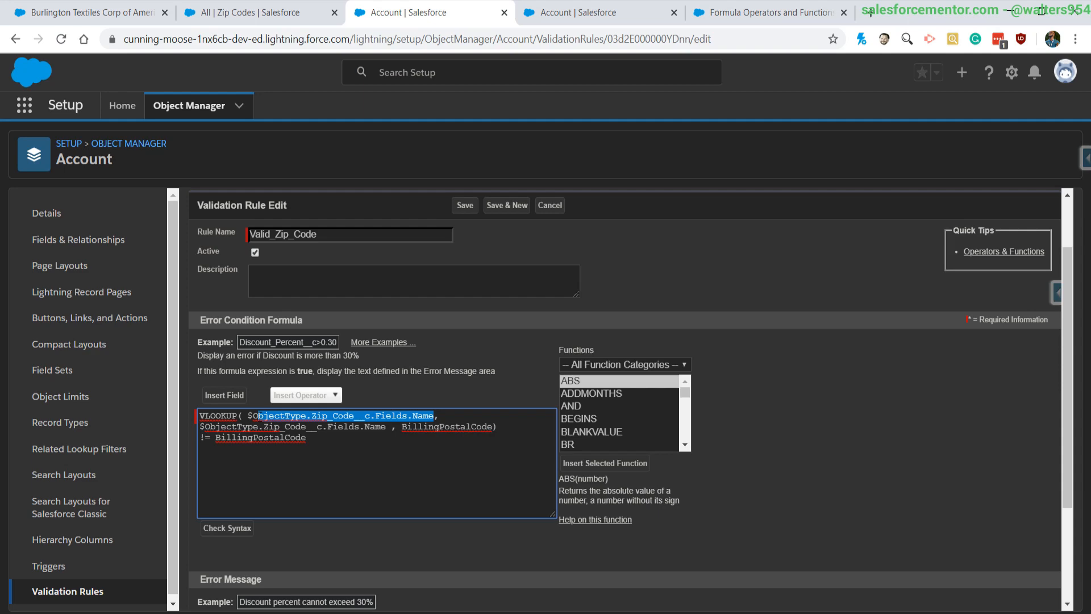
{"action": "left_click", "coordinate": [257, 13]}
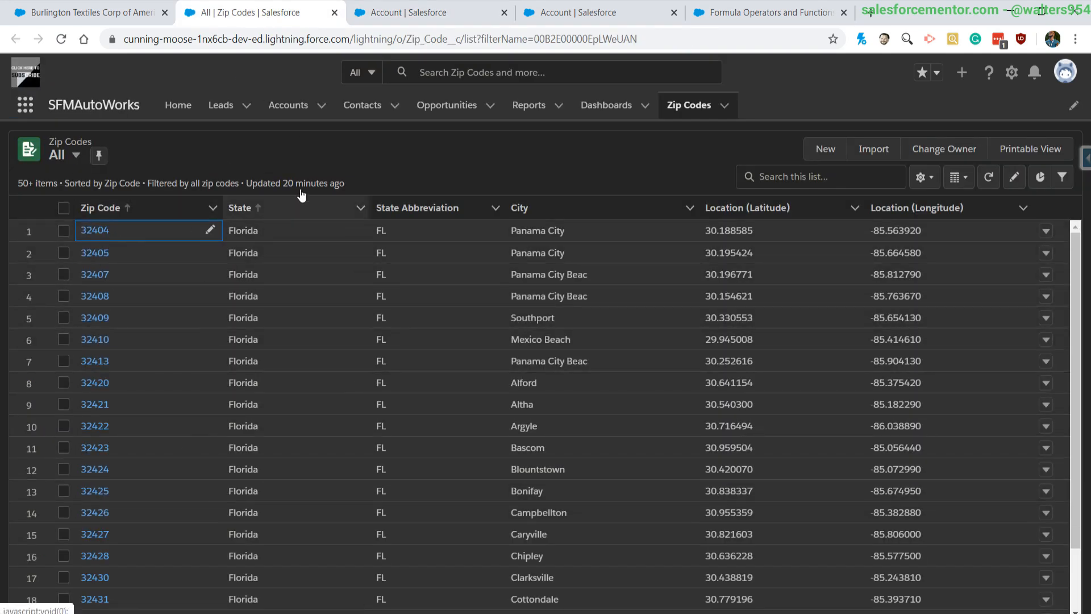
{"action": "left_click", "coordinate": [430, 12]}
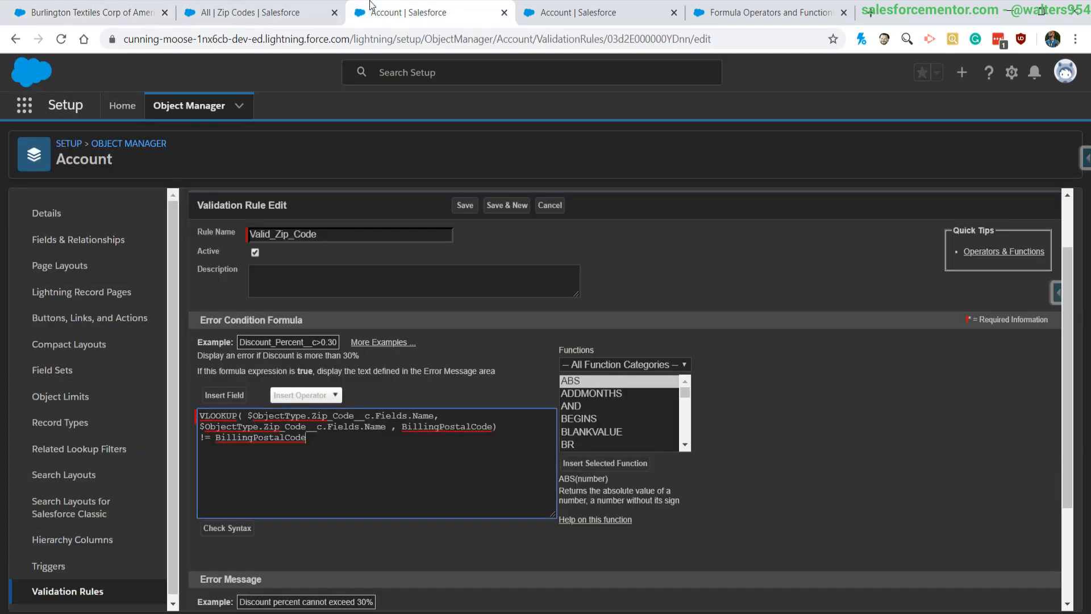
{"action": "left_click", "coordinate": [465, 204]}
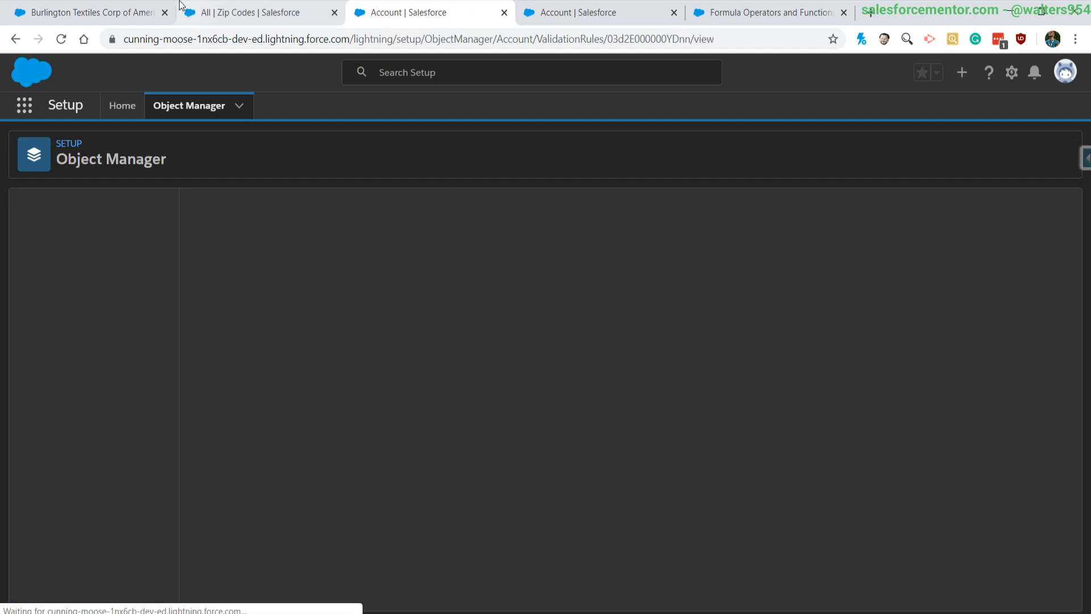
Try saving Burlington Textiles with billing zip 74001, which is rejected as an invalid zipcode
{"action": "left_click", "coordinate": [87, 12]}
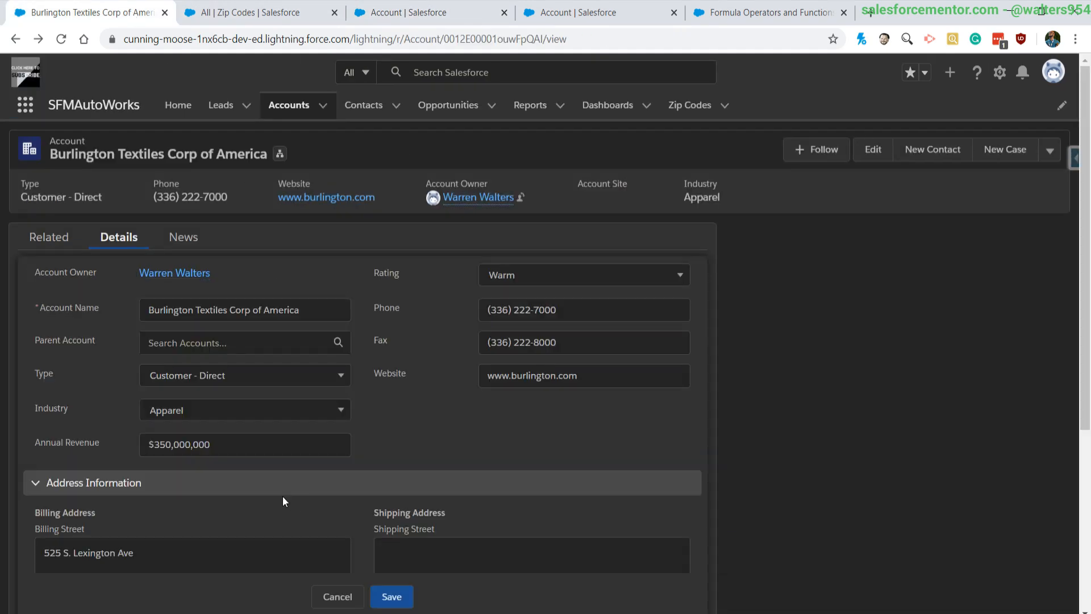
{"action": "scroll", "scroll_direction": "down", "scroll_amount": 3}
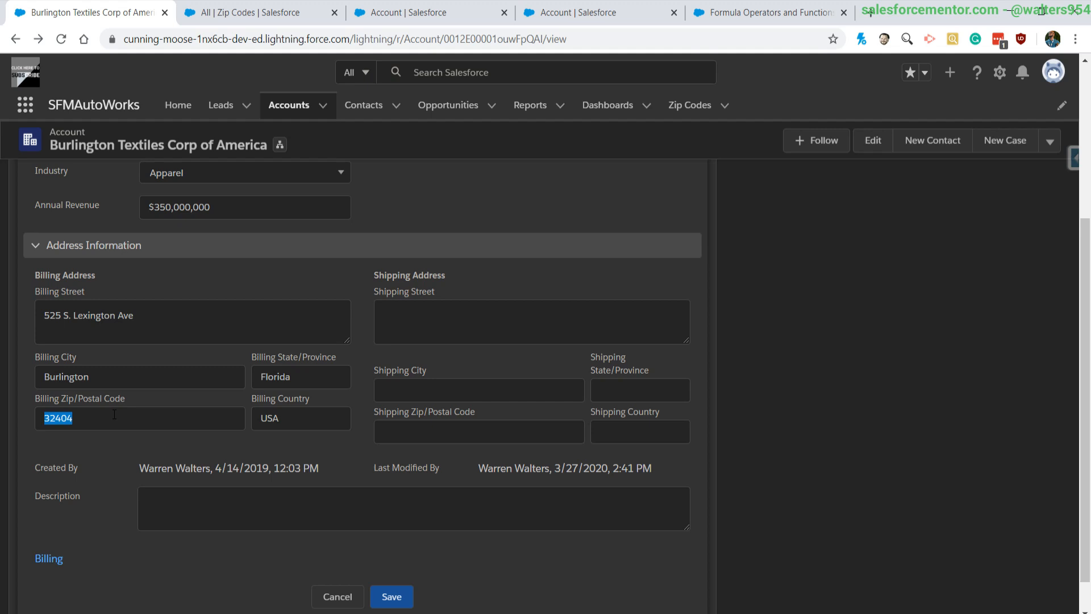
{"action": "type", "text": "75"}
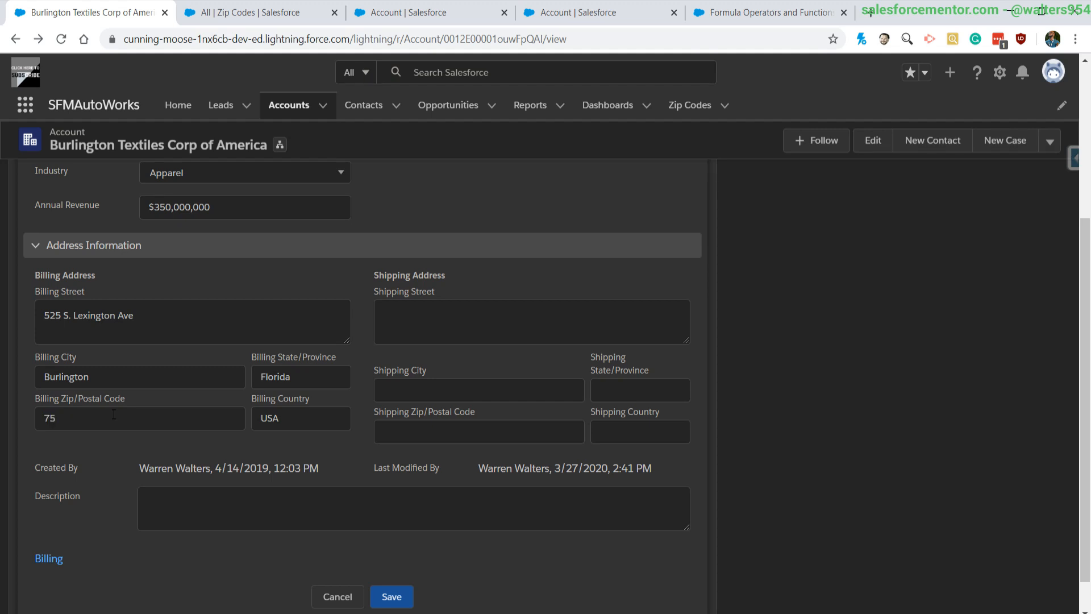
{"action": "type", "text": "74001"}
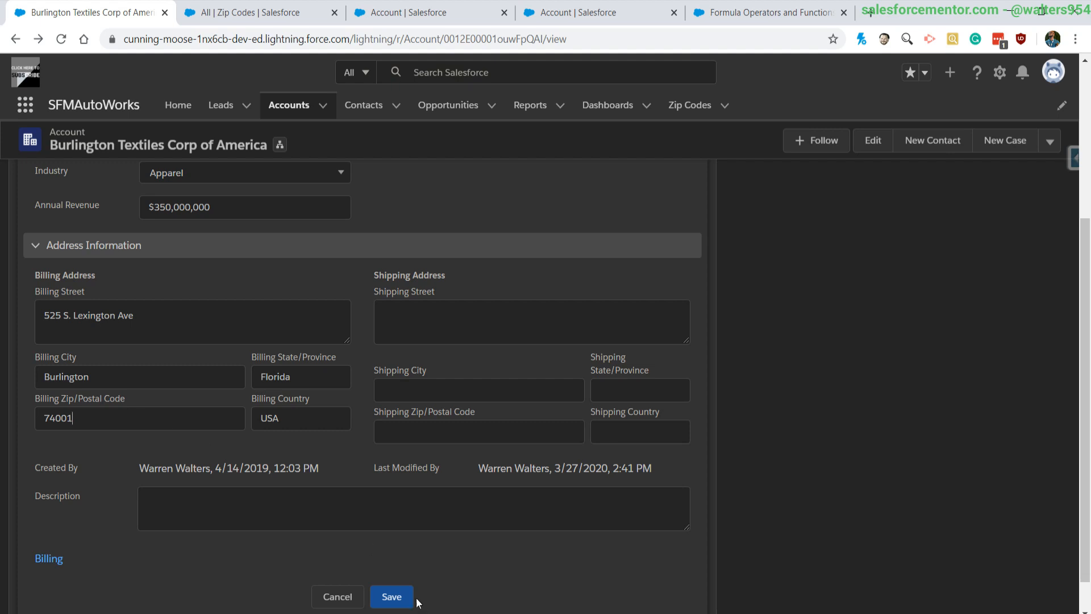
{"action": "left_click", "coordinate": [391, 596]}
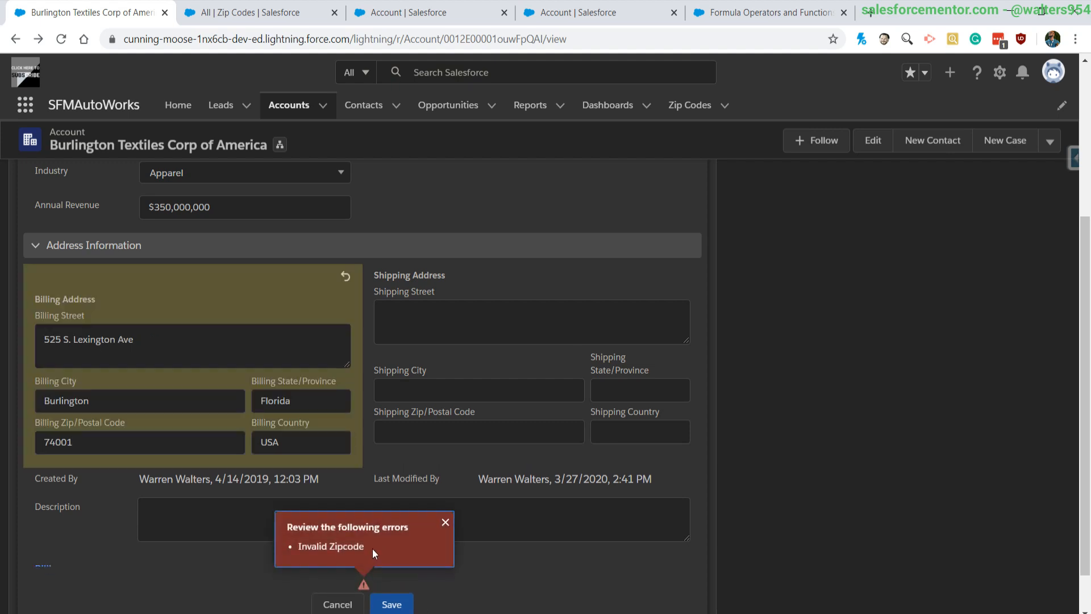
Replace the billing zip with 32404 and save the account successfully
{"action": "double_click", "coordinate": [332, 546]}
{"action": "type", "text": "3"}
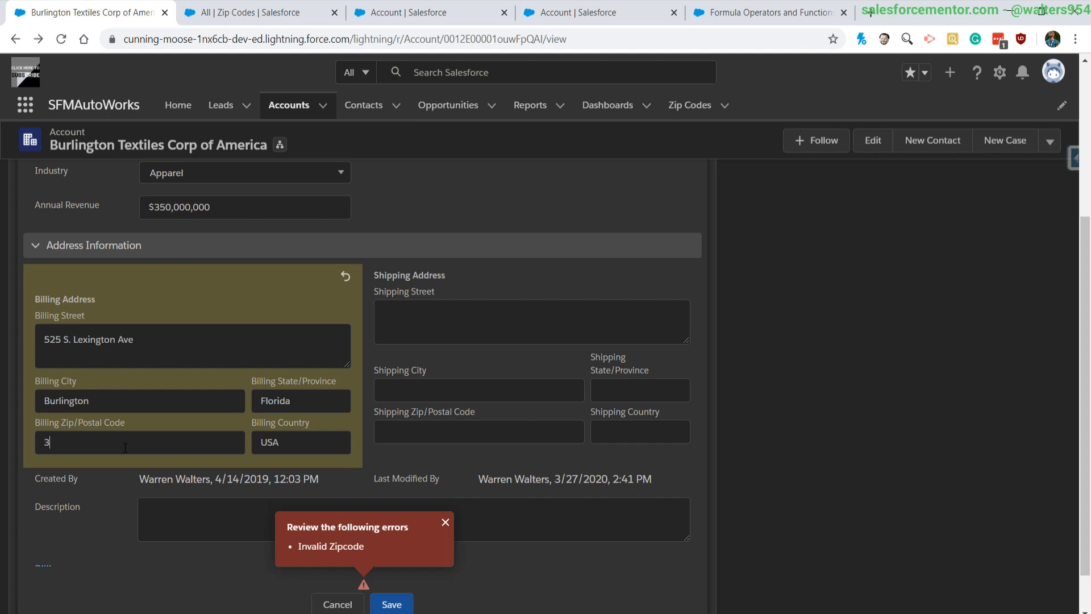
{"action": "type", "text": "42"}
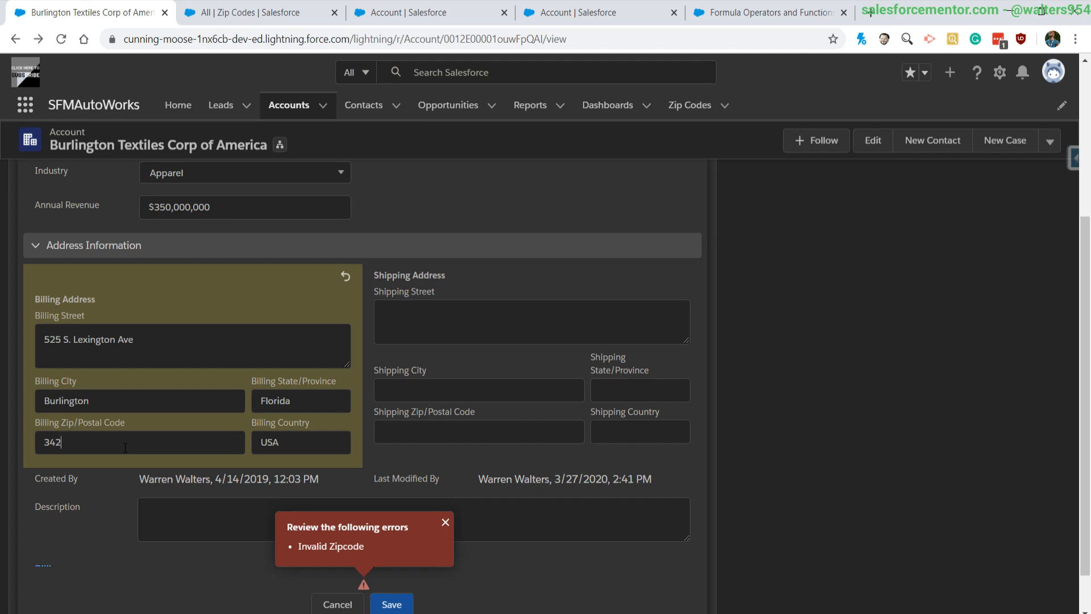
{"action": "type", "text": "324"}
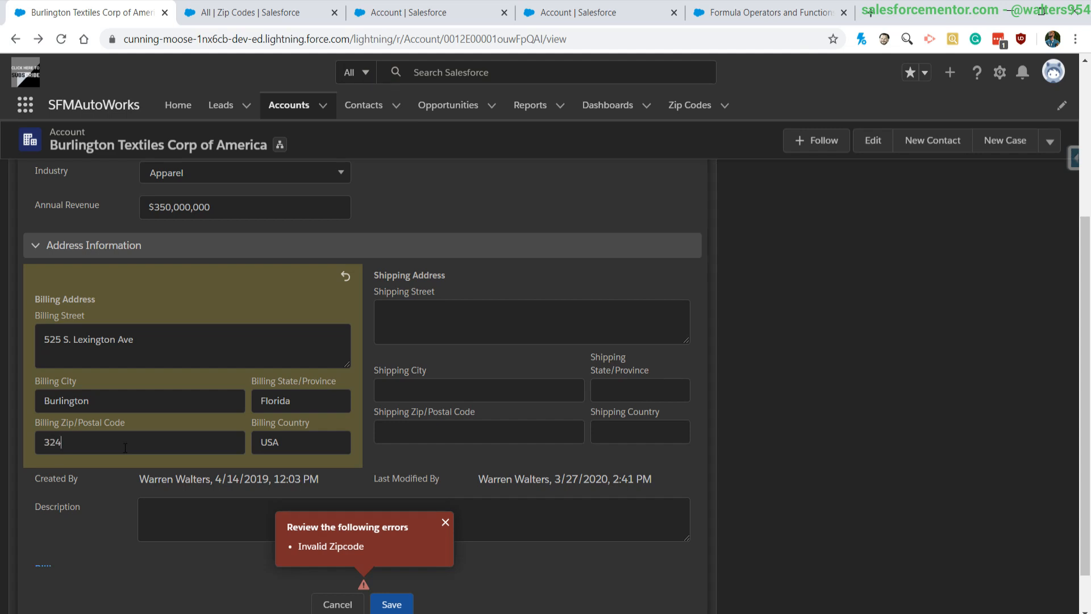
{"action": "left_click", "coordinate": [391, 603]}
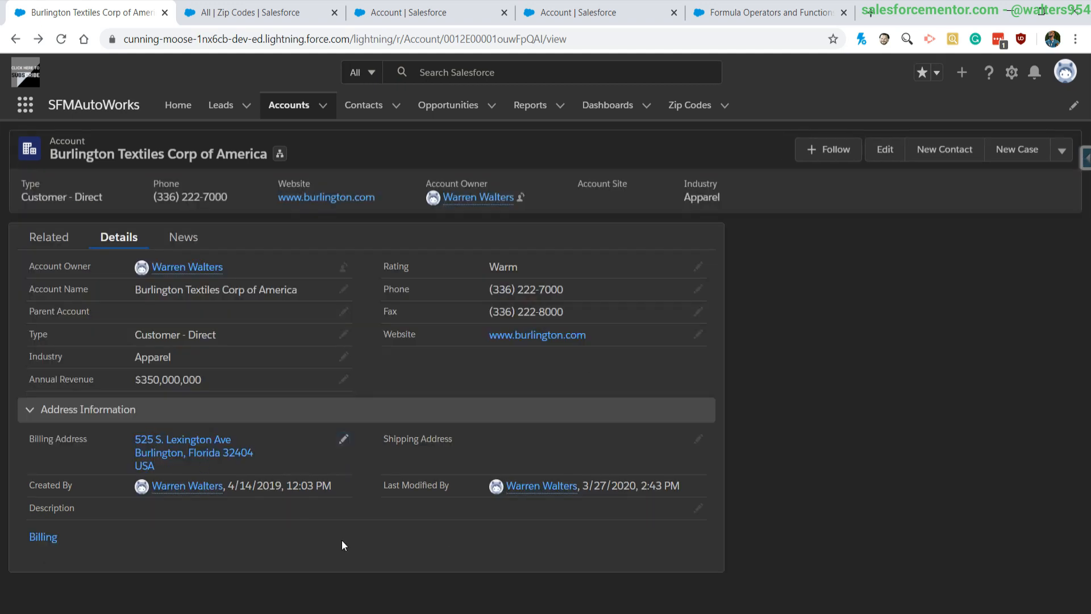
{"action": "mouse_move", "coordinate": [212, 468]}
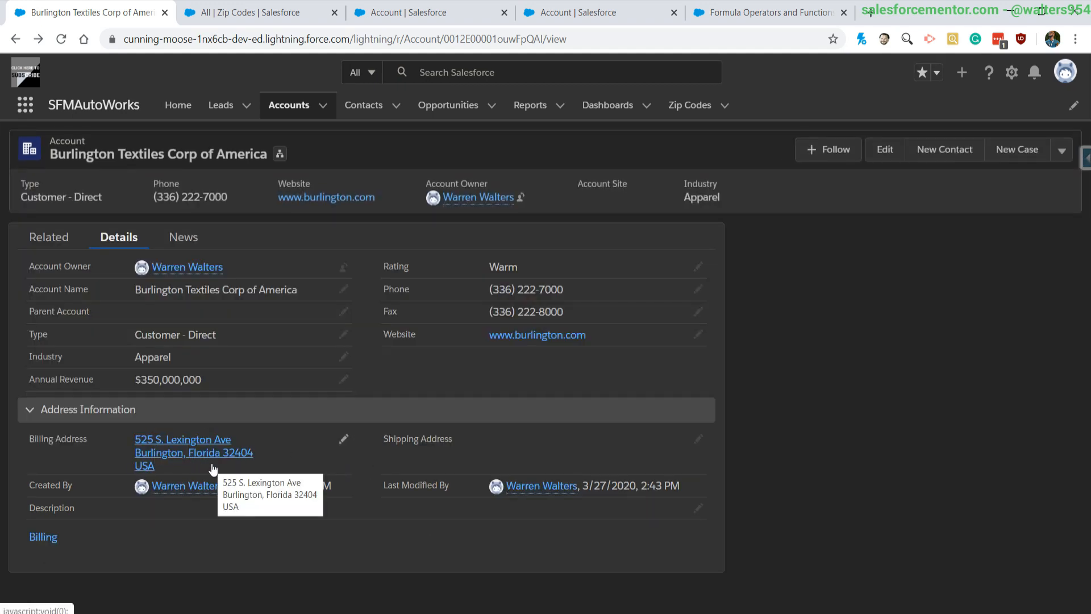
Set Burlington Textiles' billing state to Texas and save, then reopen the VLOOKUP help article
{"action": "left_click", "coordinate": [884, 148]}
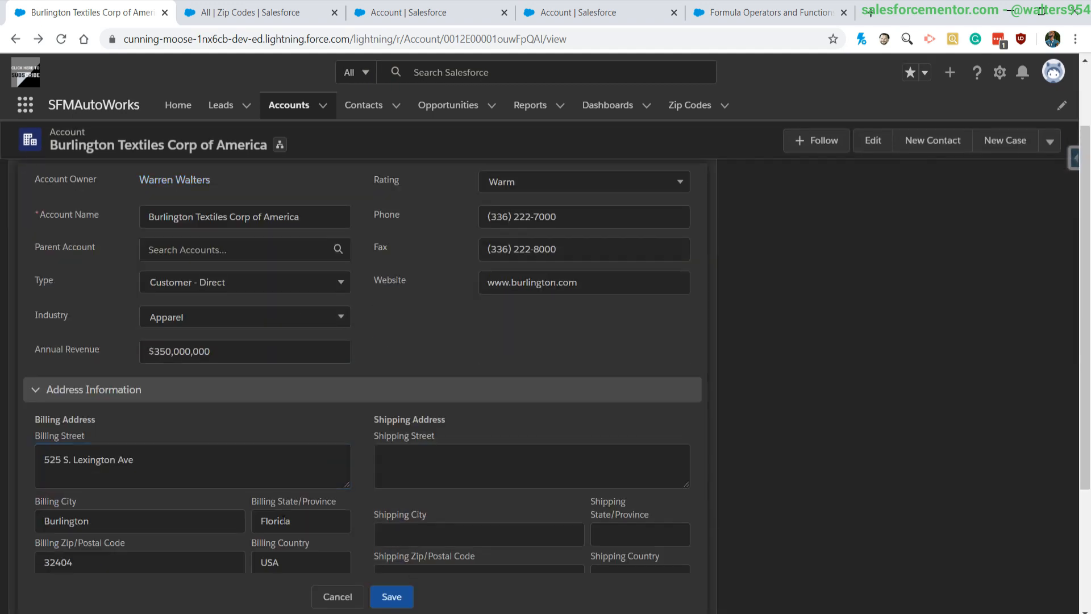
{"action": "scroll", "scroll_direction": "down", "scroll_amount": 3}
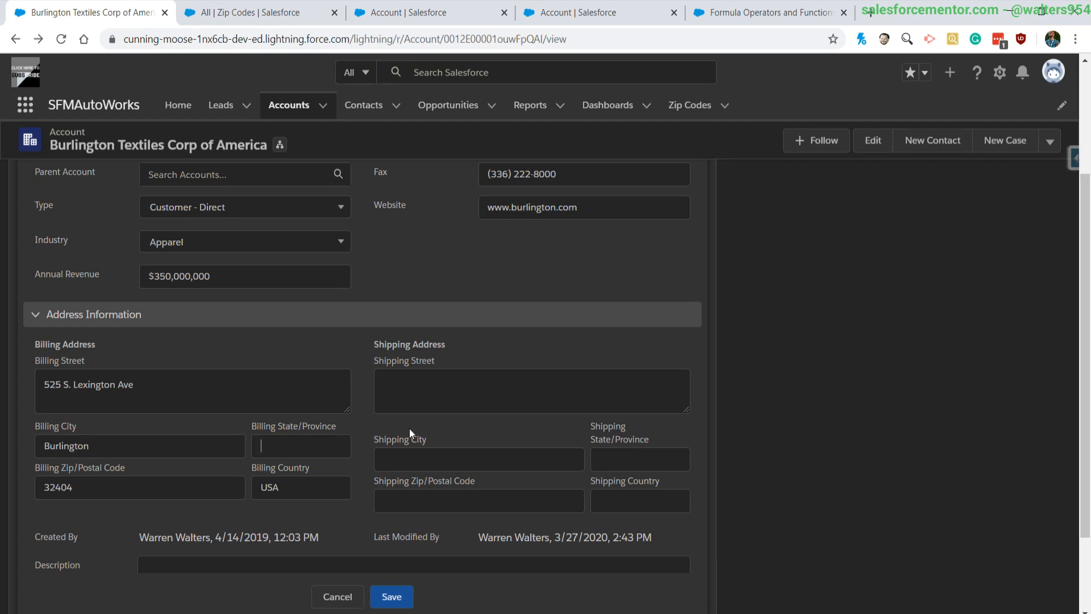
{"action": "type", "text": "Texas"}
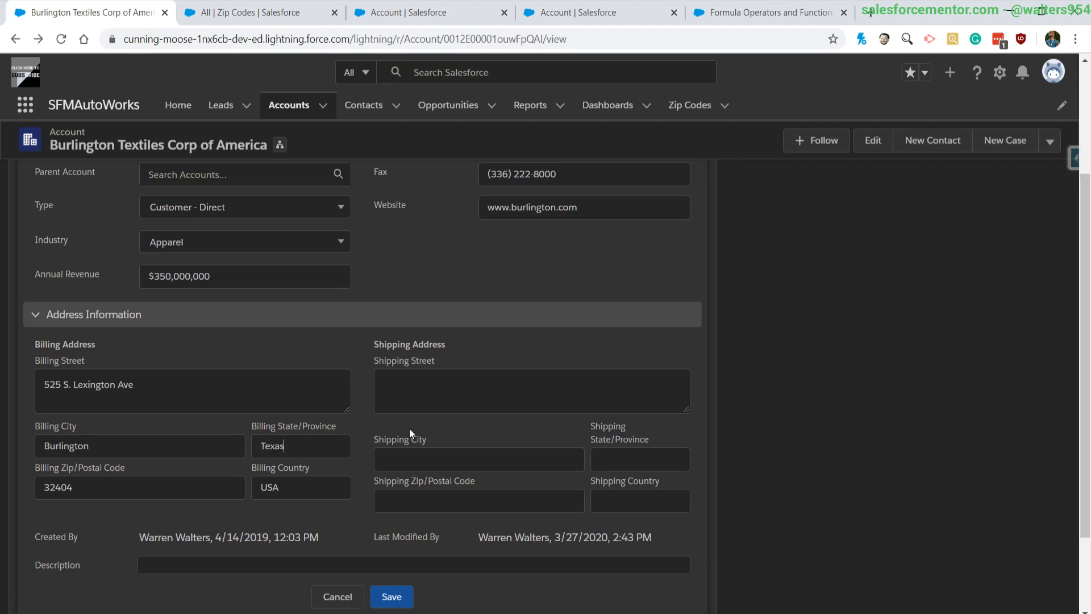
{"action": "left_click", "coordinate": [391, 597]}
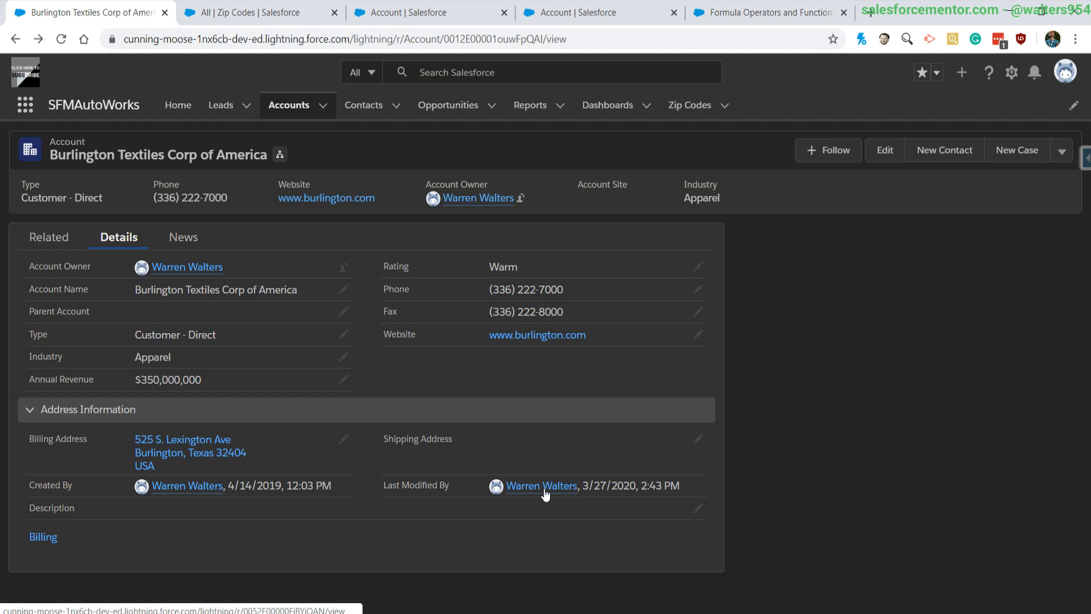
{"action": "mouse_move", "coordinate": [189, 452]}
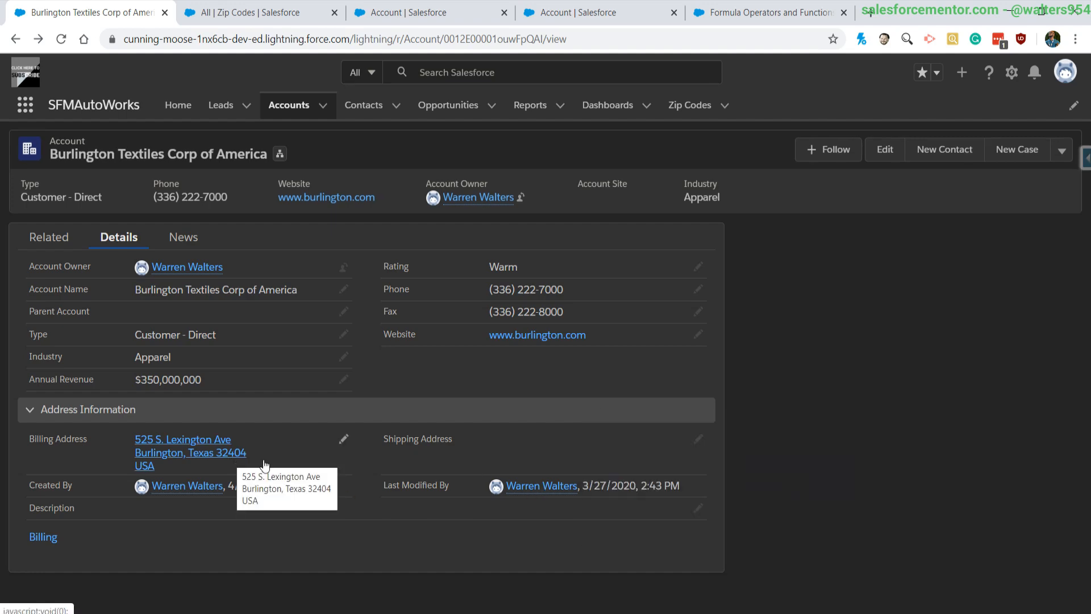
{"action": "mouse_move", "coordinate": [778, 146]}
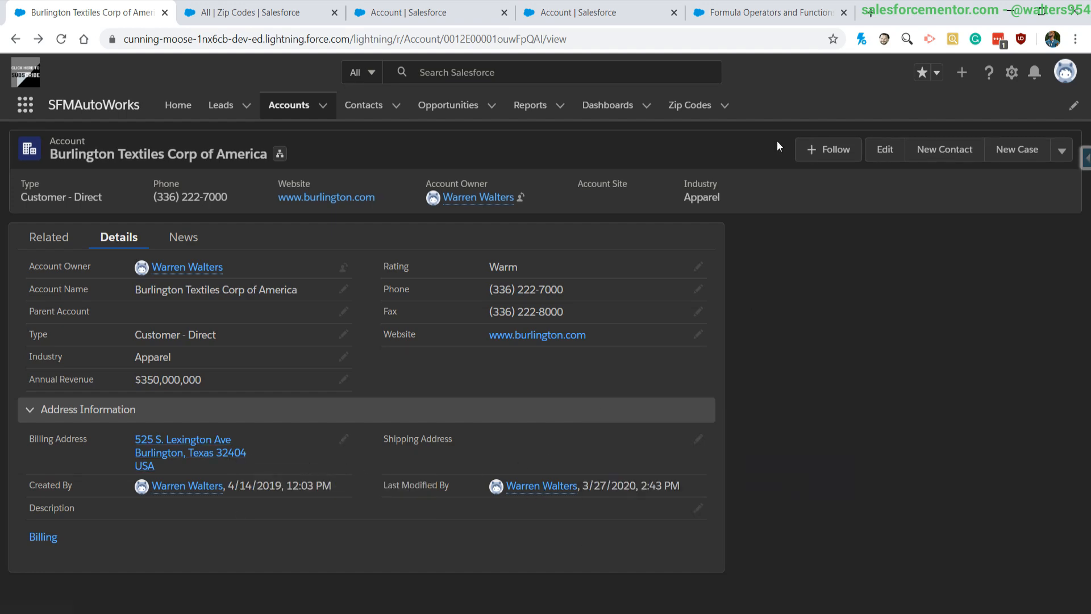
{"action": "left_click", "coordinate": [766, 13]}
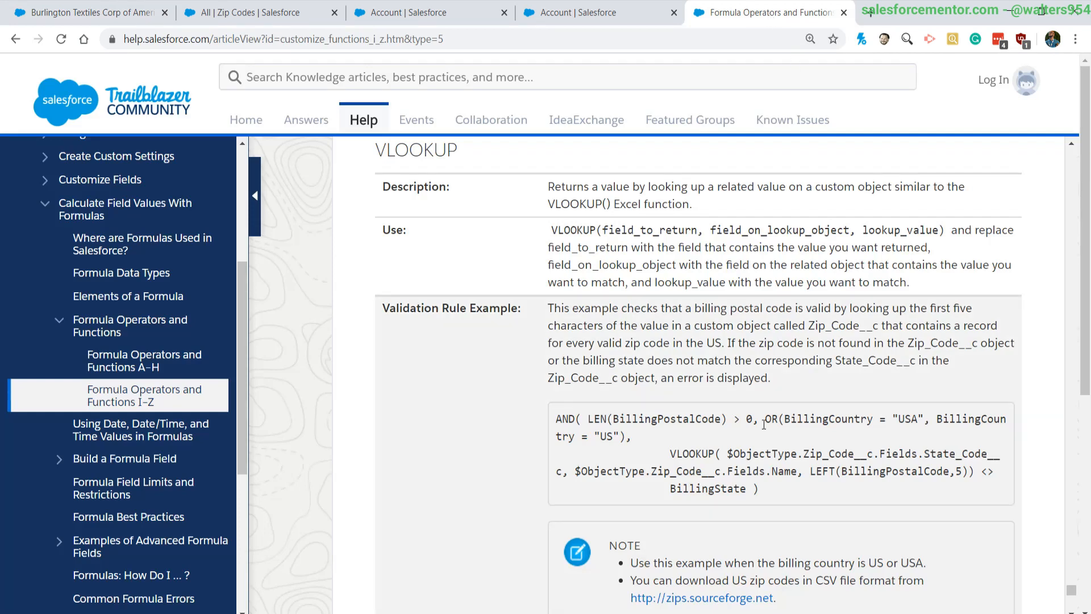
Read the VLOOKUP tips, highlighting the Record Name requirement, then go back to the Zip Codes list
{"action": "scroll", "scroll_direction": "down", "scroll_amount": 3}
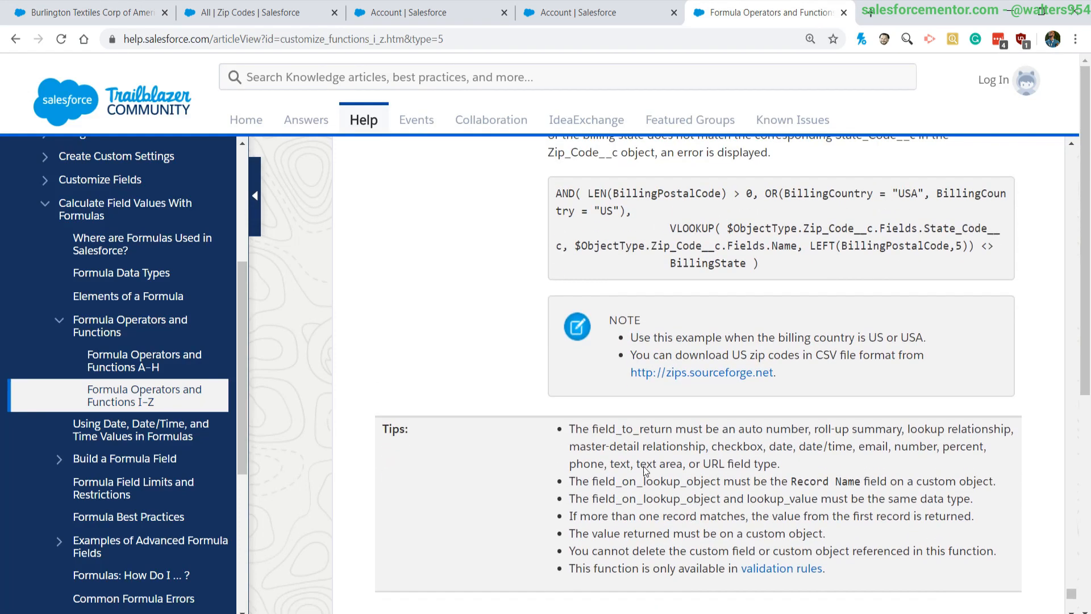
{"action": "left_click_drag", "start_coordinate": [568, 428], "coordinate": [705, 446]}
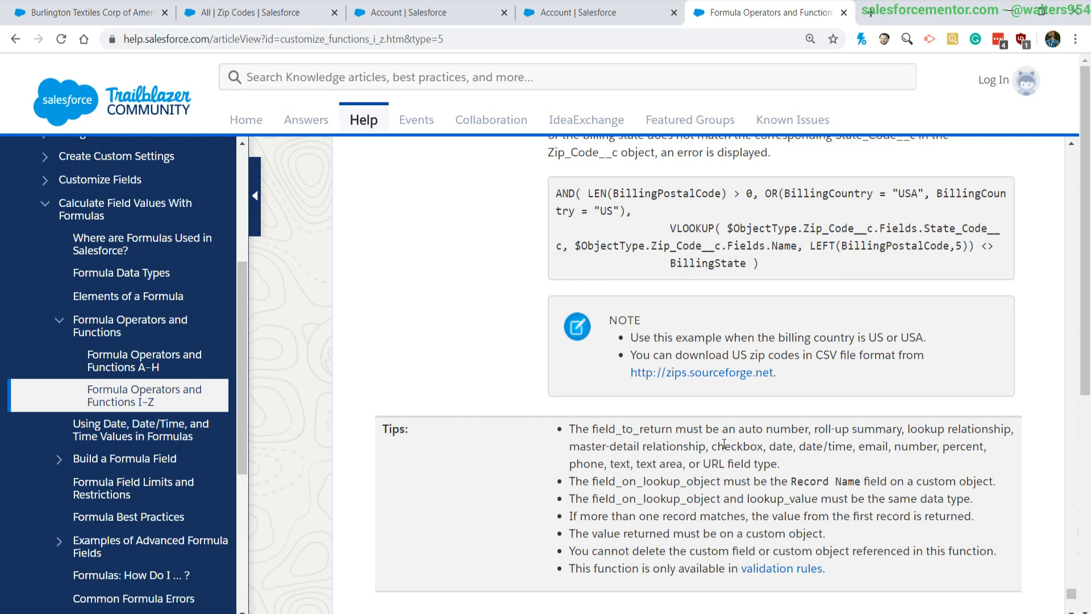
{"action": "mouse_move", "coordinate": [805, 481]}
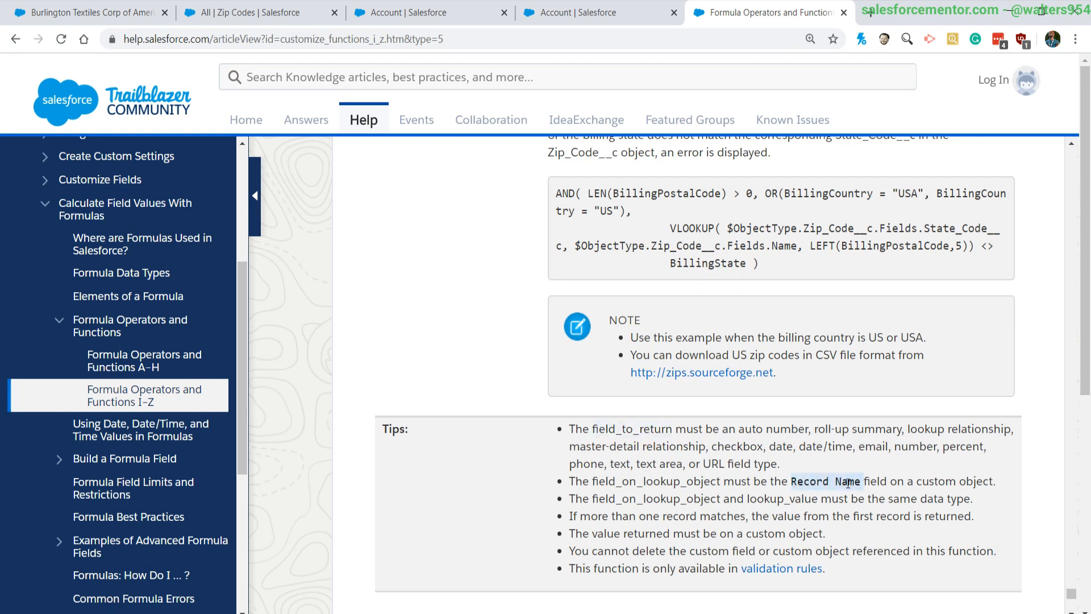
{"action": "scroll", "scroll_direction": "down", "scroll_amount": 3}
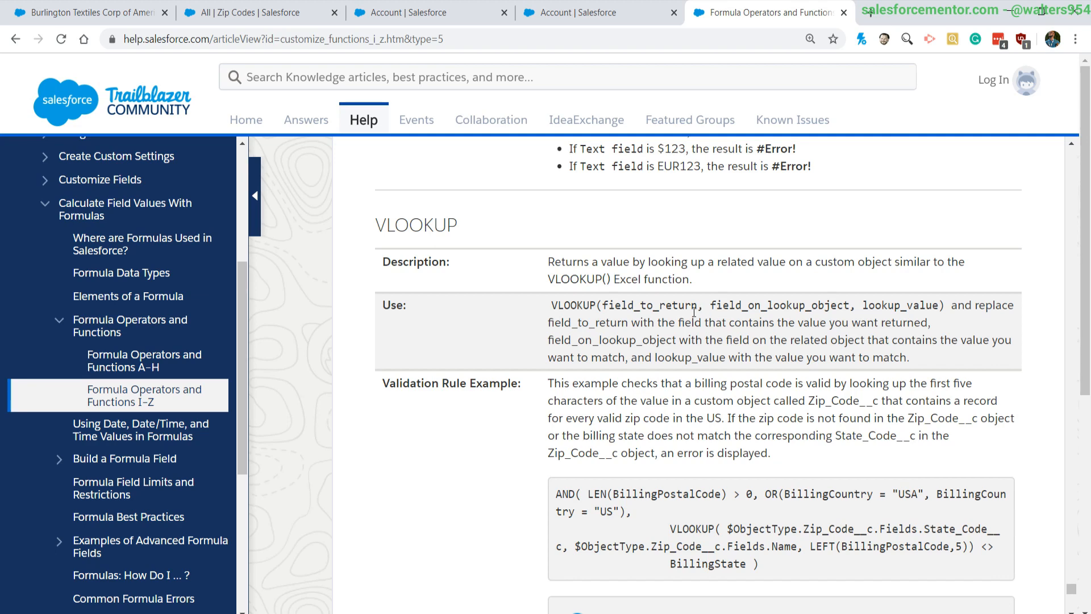
{"action": "scroll", "scroll_direction": "down", "scroll_amount": 3}
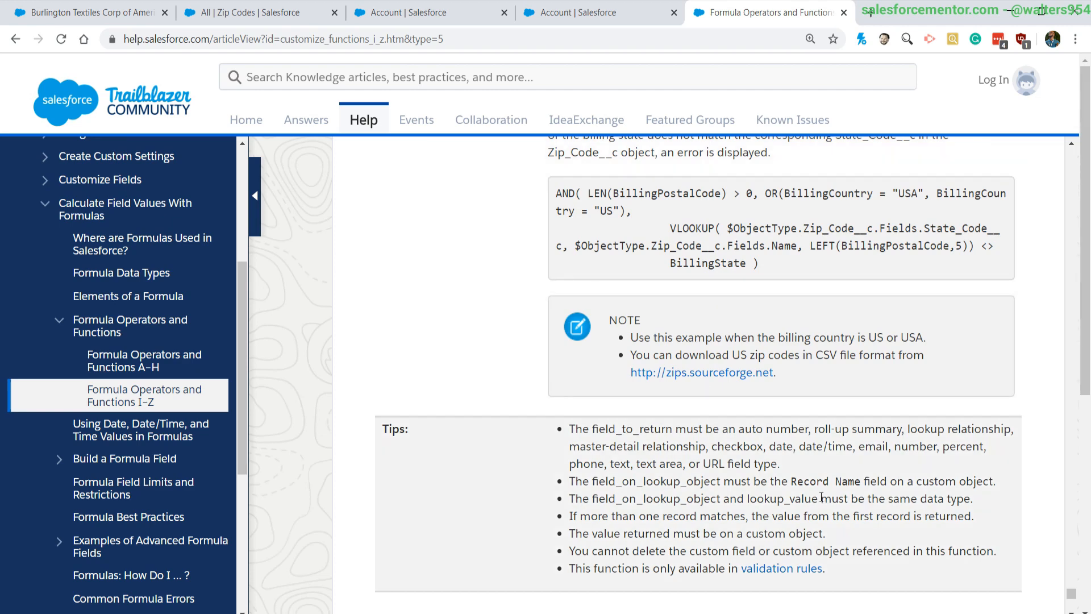
{"action": "left_click", "coordinate": [257, 12]}
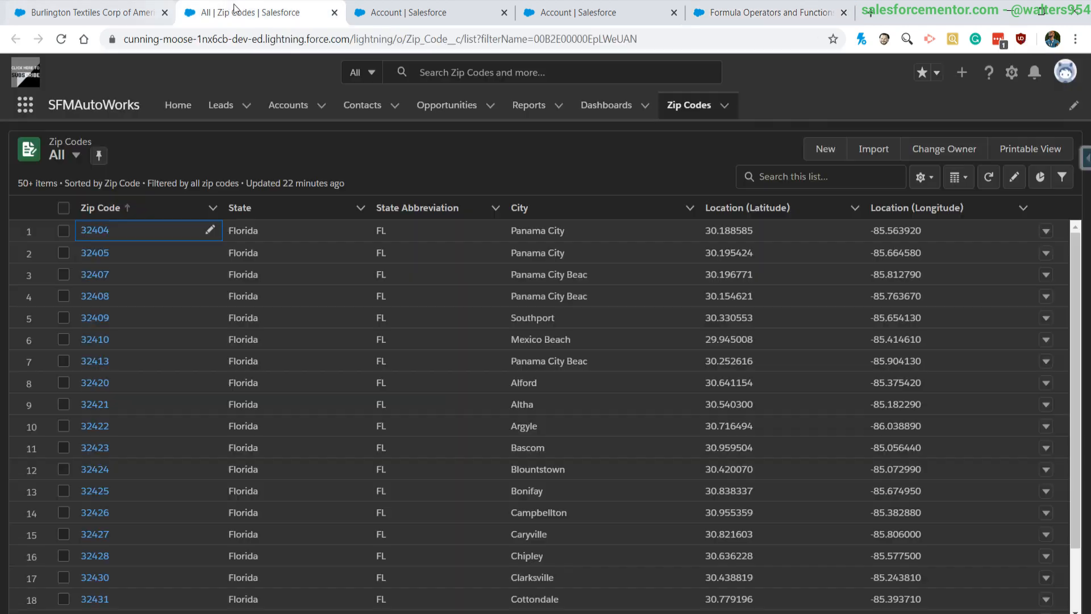
{"action": "left_click", "coordinate": [400, 13]}
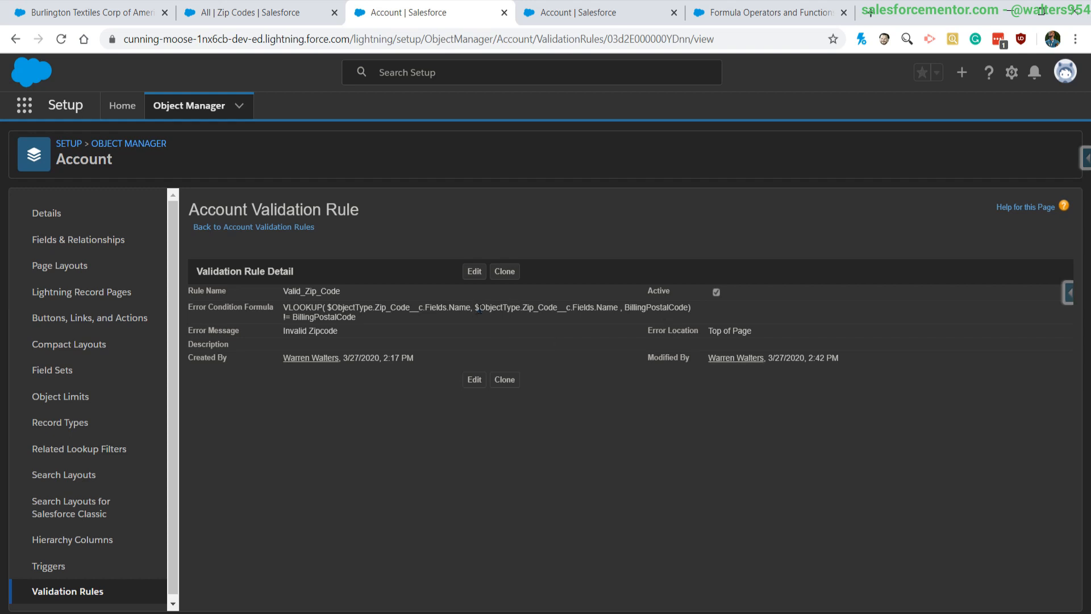
{"action": "double_click", "coordinate": [546, 307]}
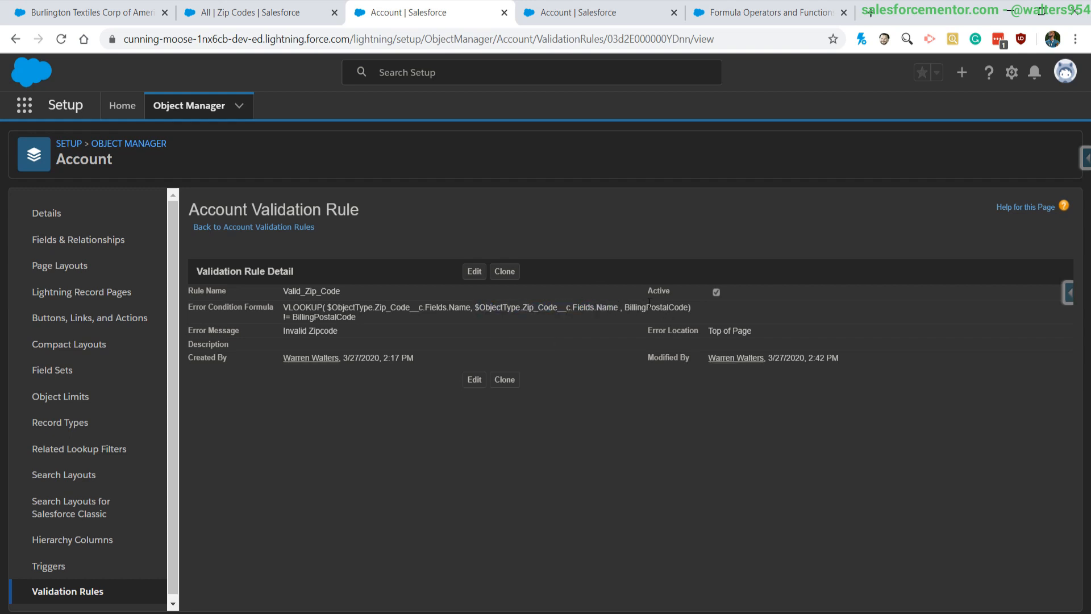
{"action": "left_click", "coordinate": [257, 12]}
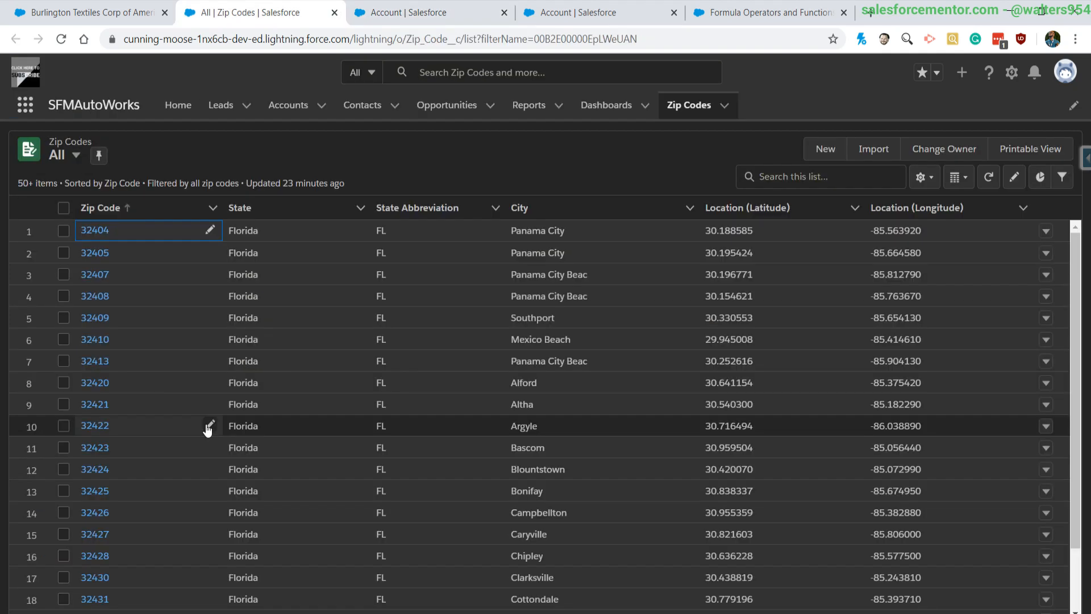